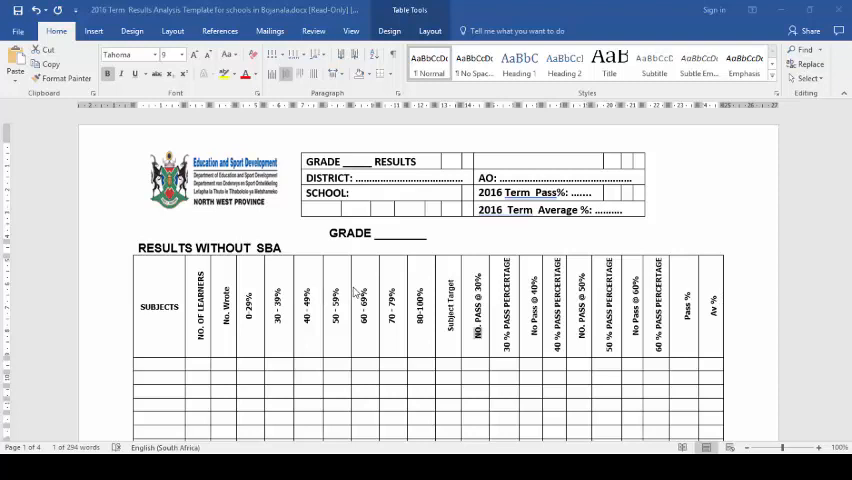
pyautogui.moveTo(307, 223)
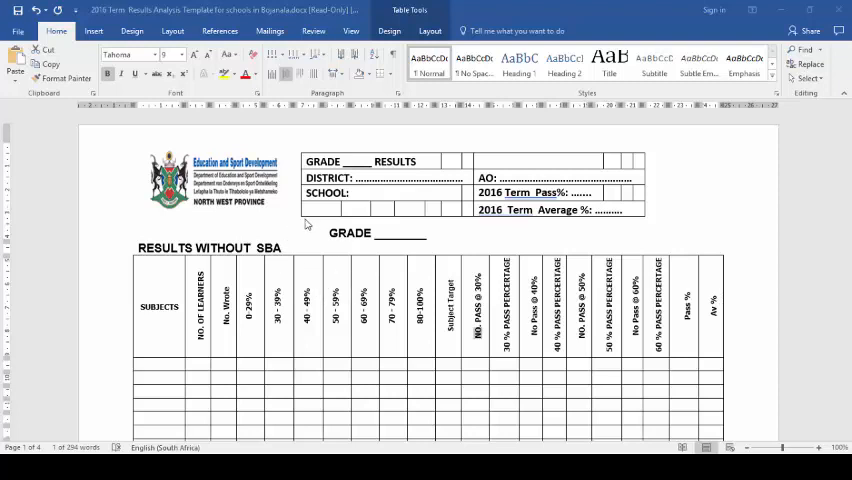
pyautogui.moveTo(295, 249)
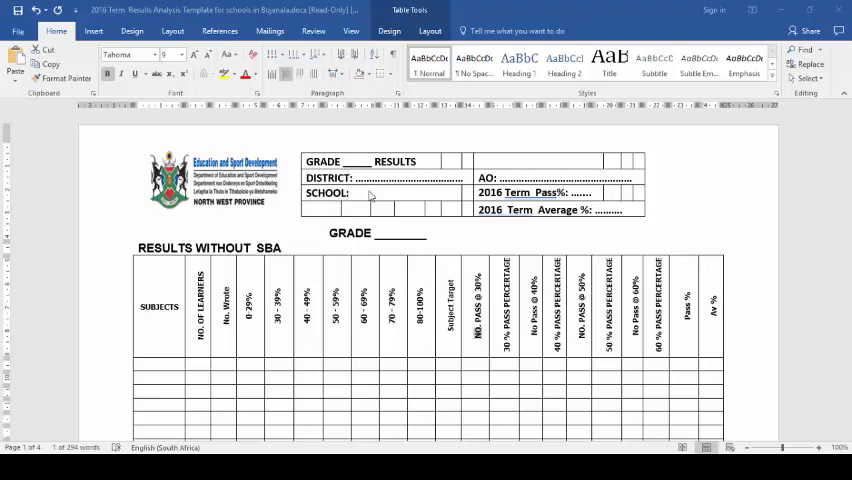
pyautogui.moveTo(380, 197)
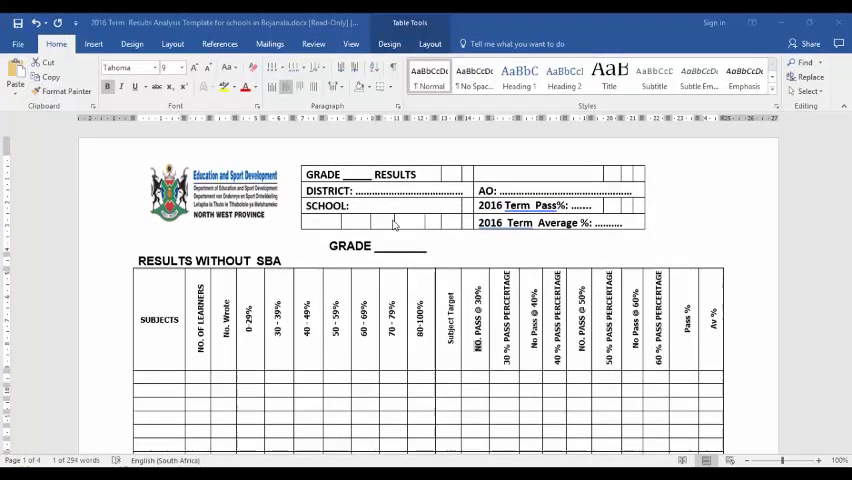
pyautogui.moveTo(222, 322)
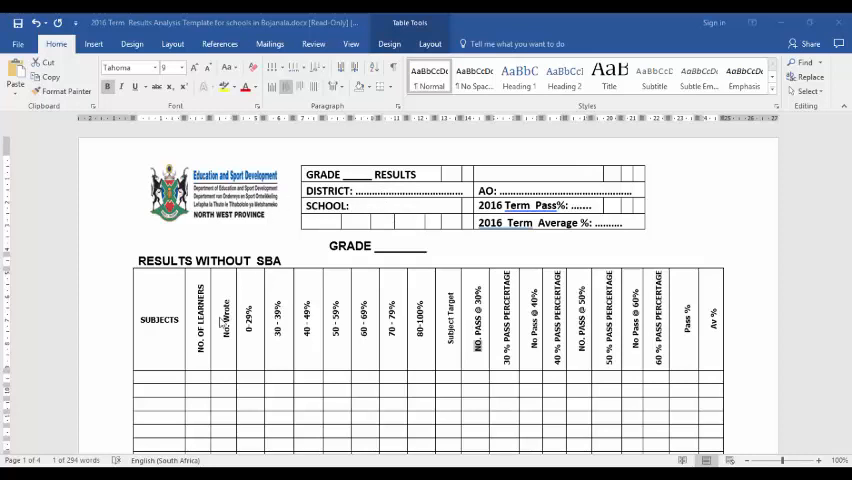
# Scroll through Ramatu High School's summary figures on the dashboard.
pyautogui.scroll(3)
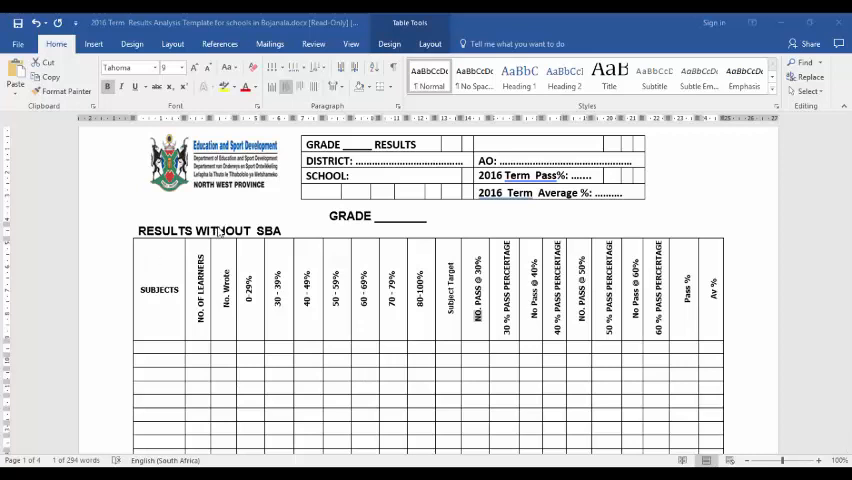
pyautogui.moveTo(287, 230)
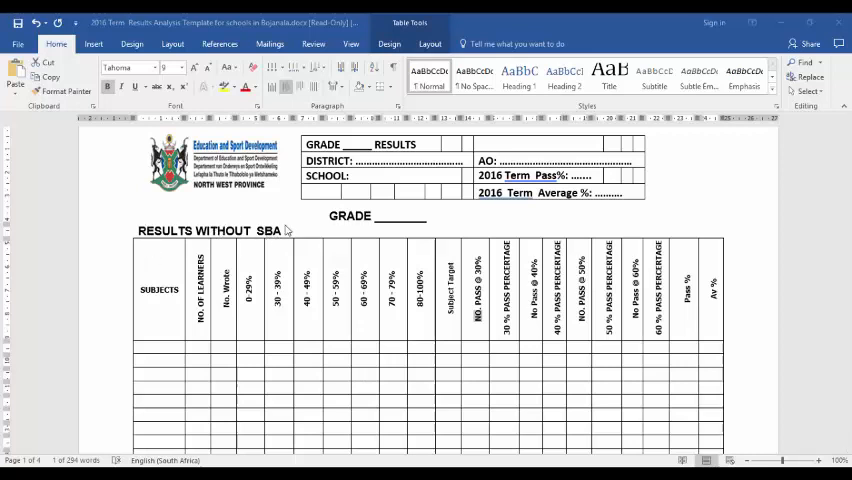
pyautogui.moveTo(165, 346)
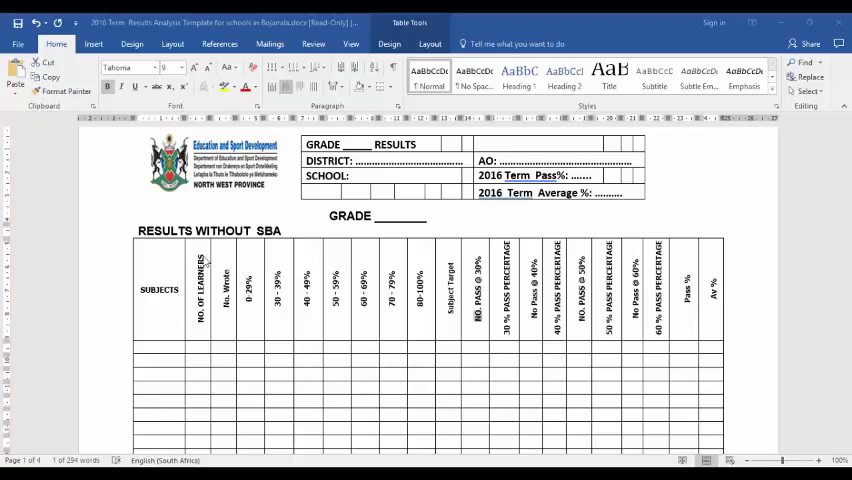
pyautogui.moveTo(204, 379)
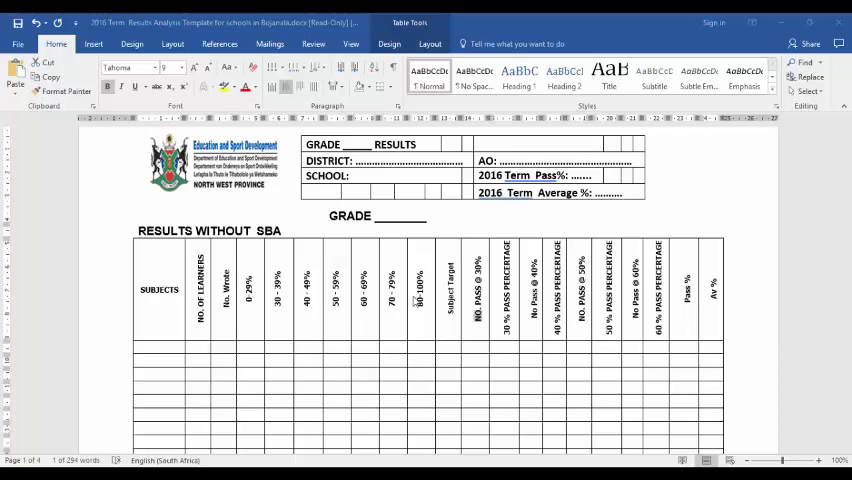
pyautogui.moveTo(683, 322)
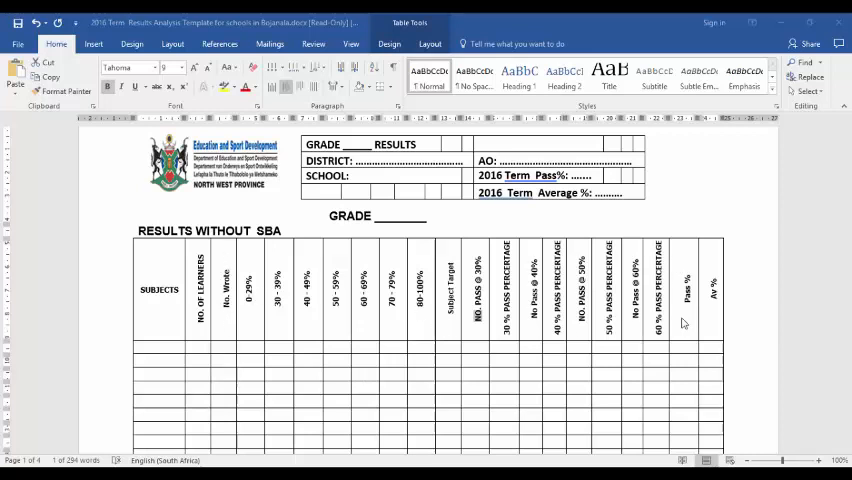
pyautogui.moveTo(717, 330)
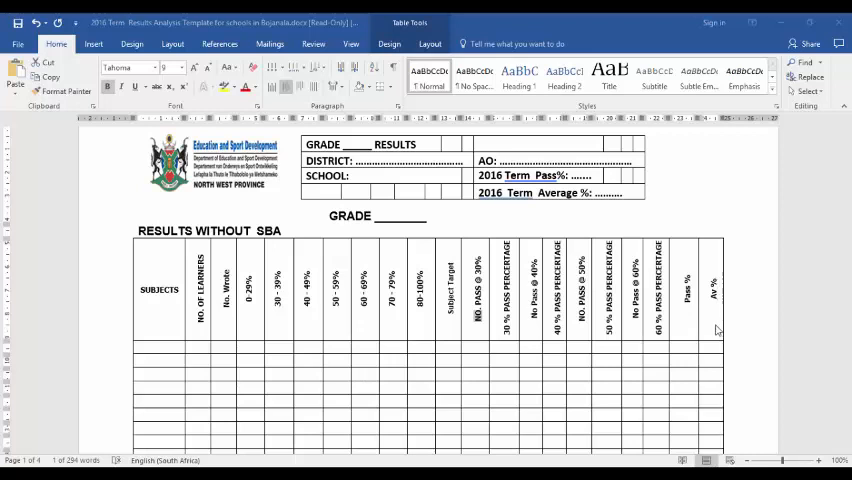
pyautogui.scroll(-3)
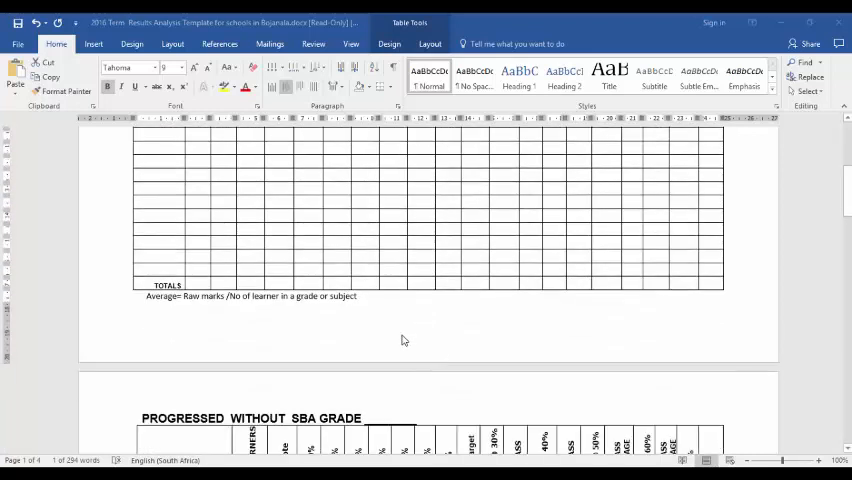
pyautogui.scroll(-3)
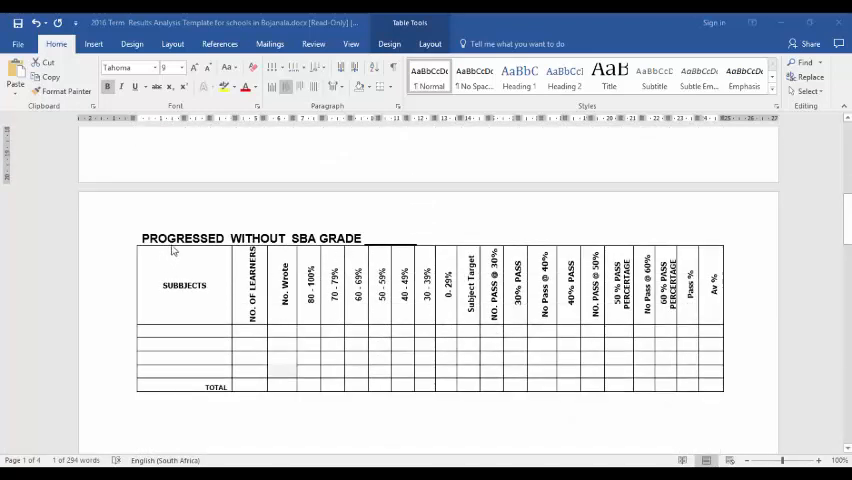
pyautogui.moveTo(342, 249)
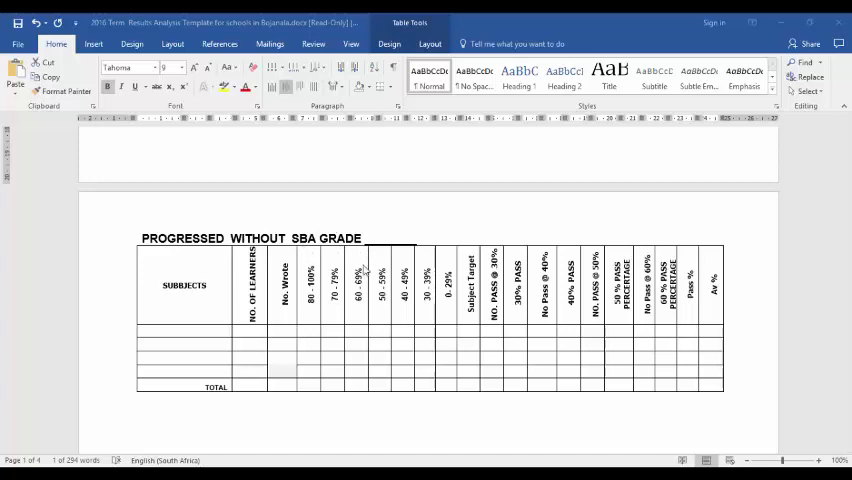
pyautogui.moveTo(300, 265)
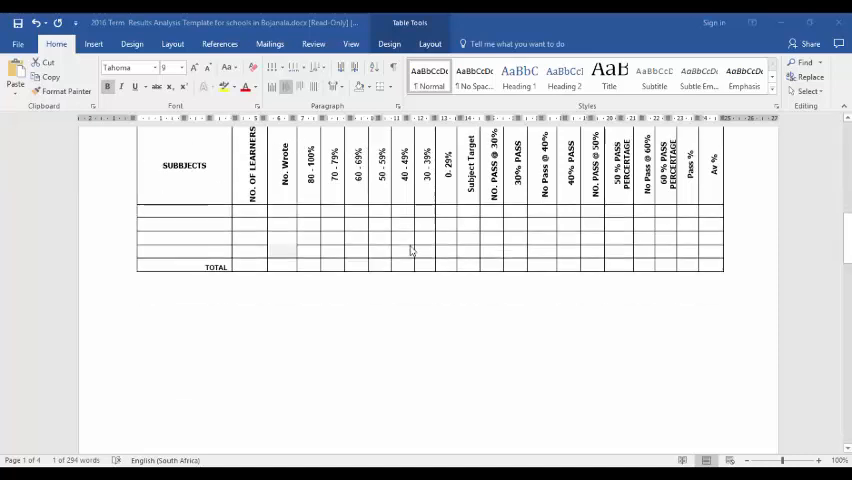
pyautogui.scroll(3)
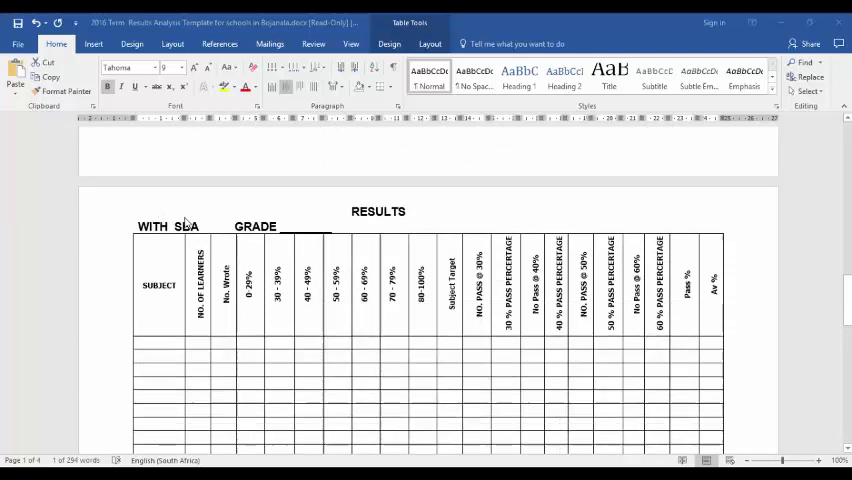
pyautogui.moveTo(220, 335)
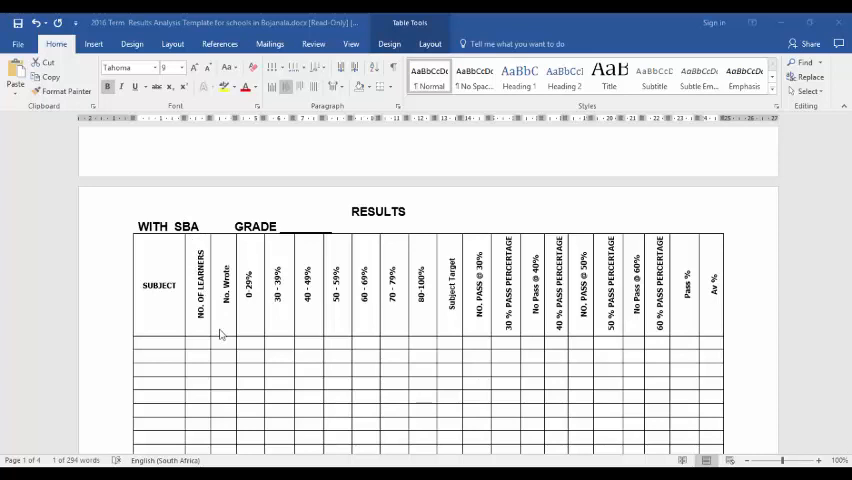
pyautogui.moveTo(213, 308)
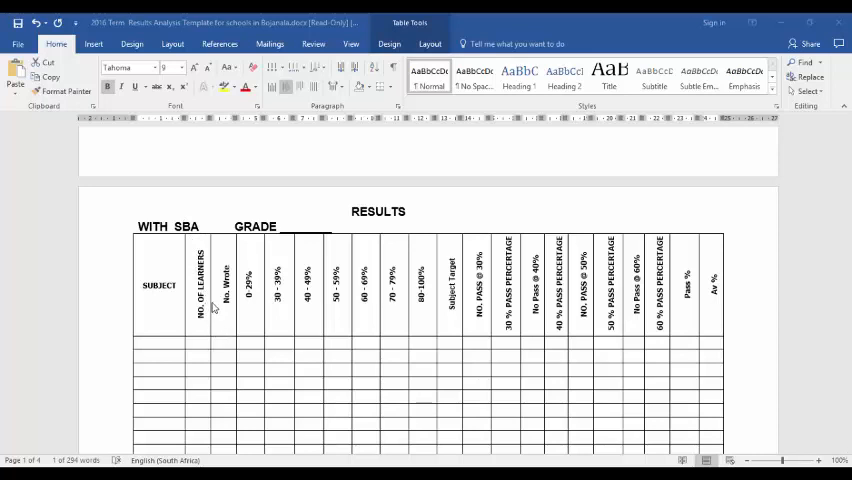
pyautogui.moveTo(278, 351)
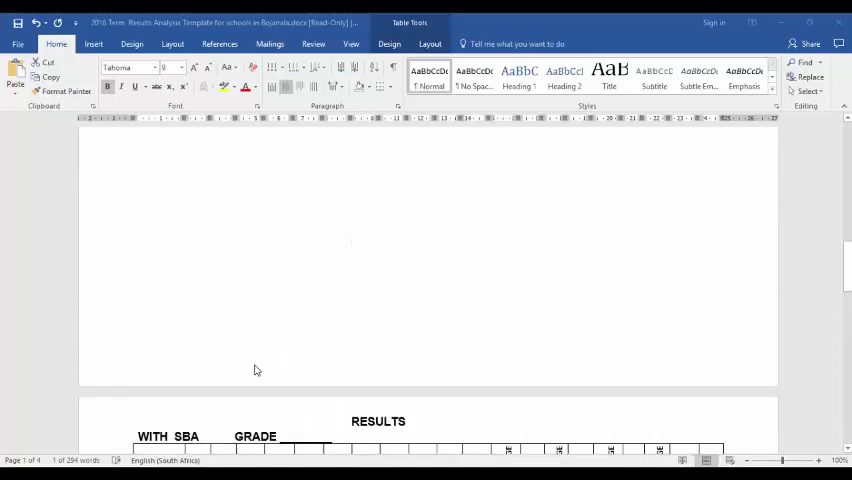
pyautogui.scroll(3)
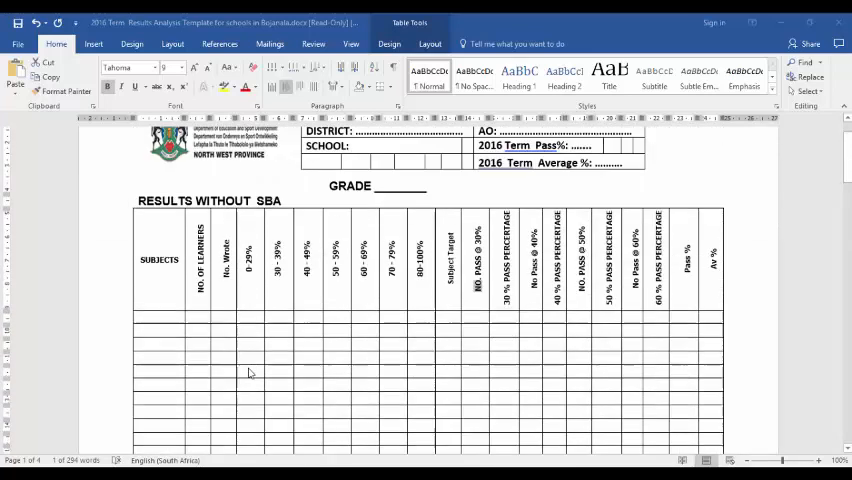
pyautogui.scroll(3)
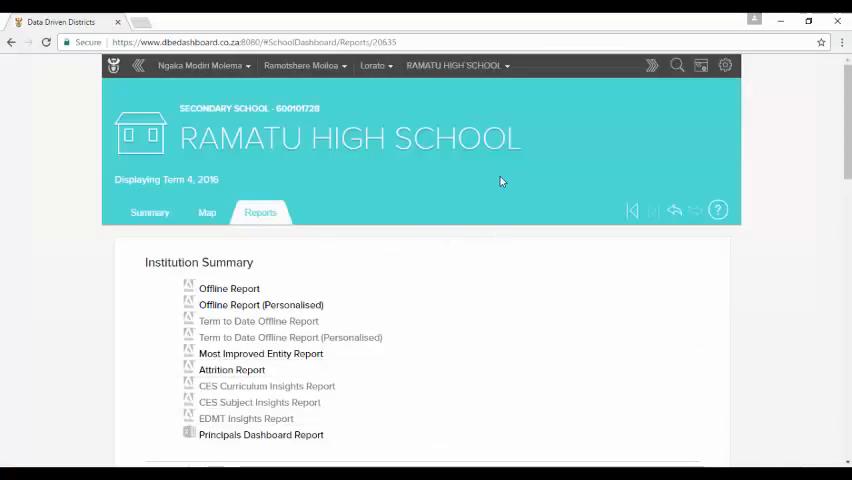
pyautogui.moveTo(120, 130)
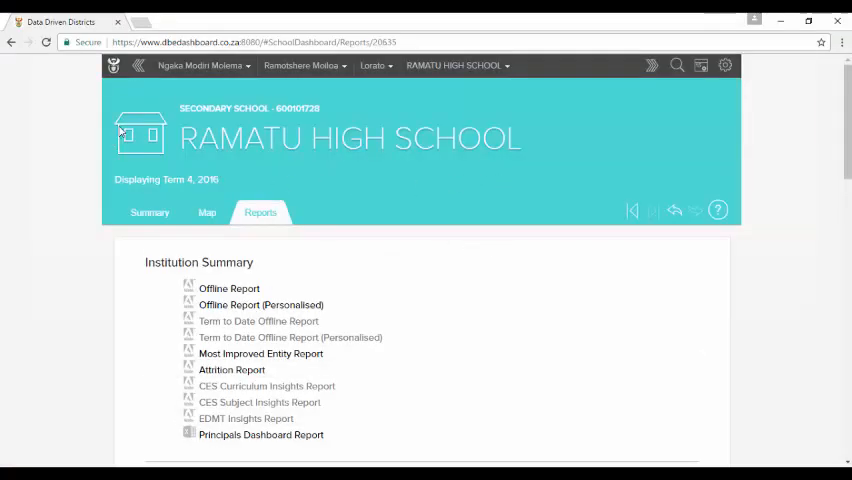
pyautogui.click(301, 65)
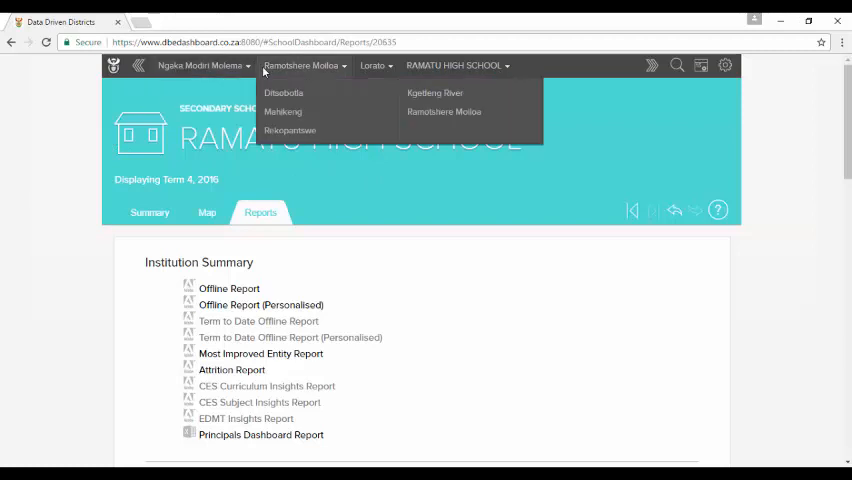
pyautogui.click(388, 188)
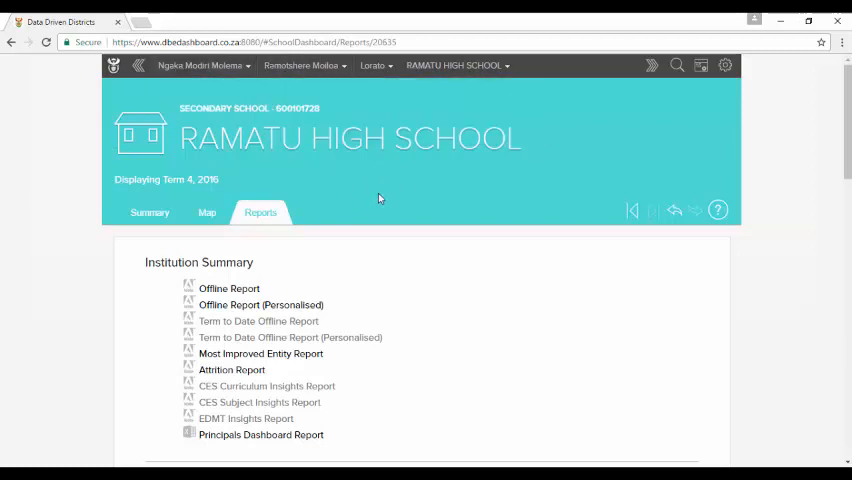
pyautogui.moveTo(374, 227)
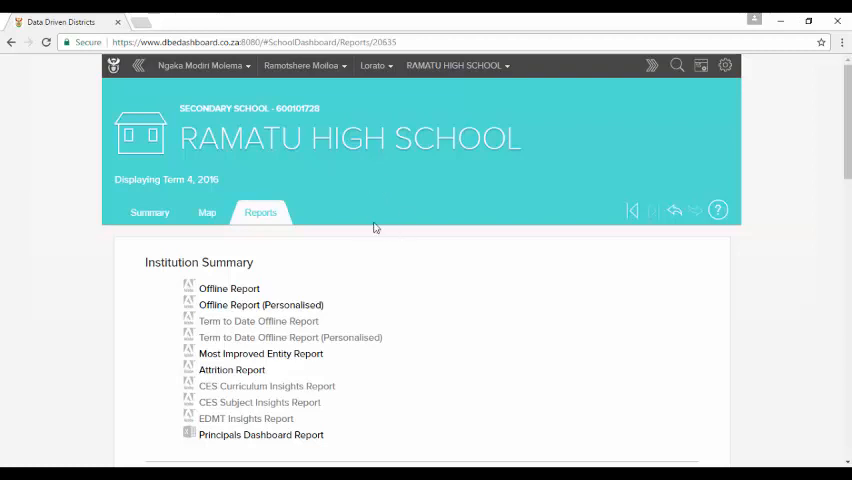
pyautogui.moveTo(420, 221)
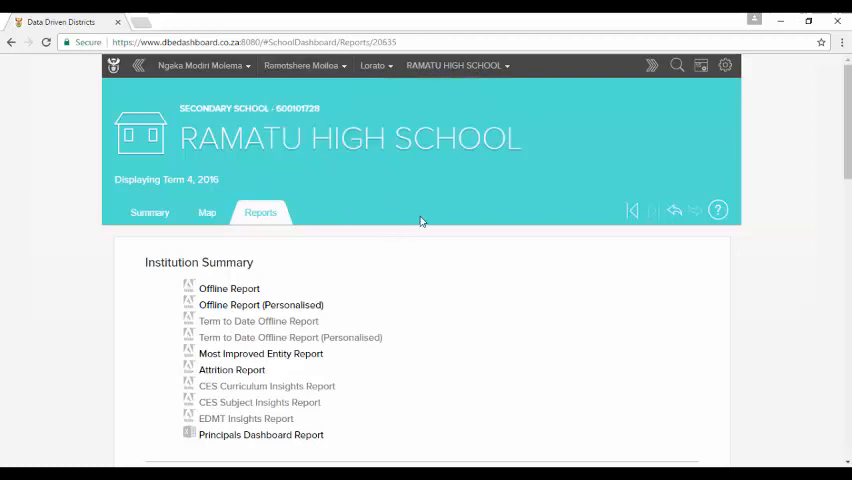
pyautogui.moveTo(415, 226)
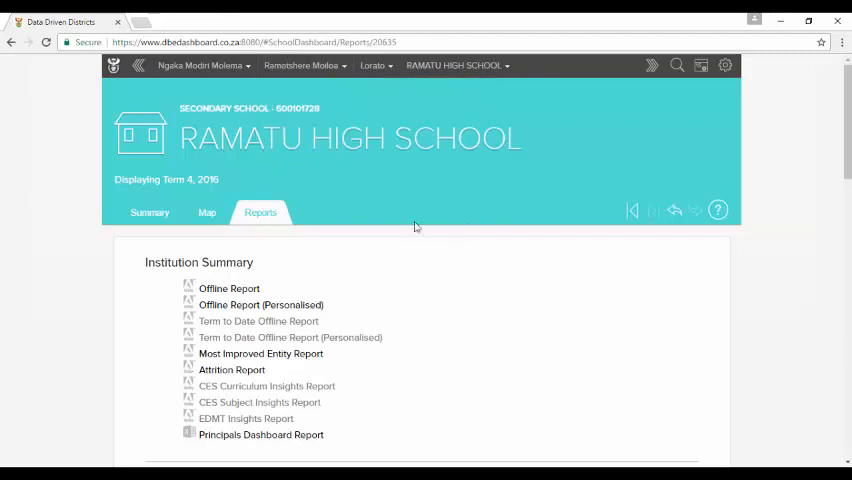
pyautogui.moveTo(480, 160)
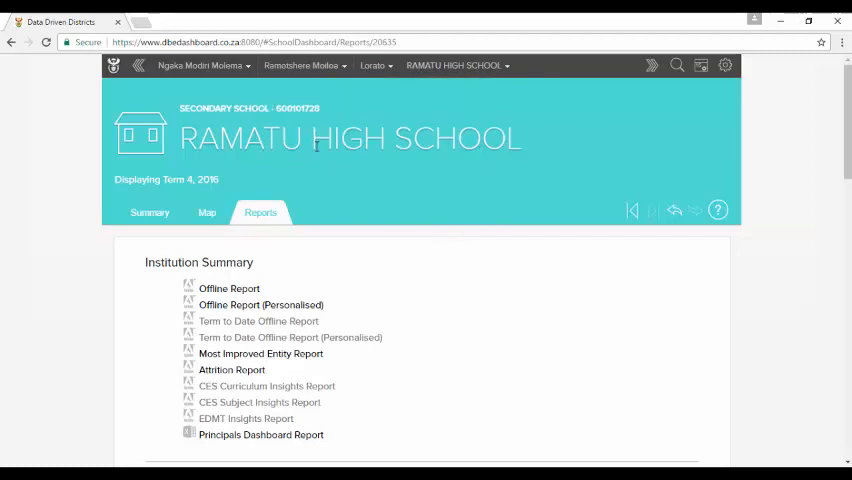
pyautogui.moveTo(239, 166)
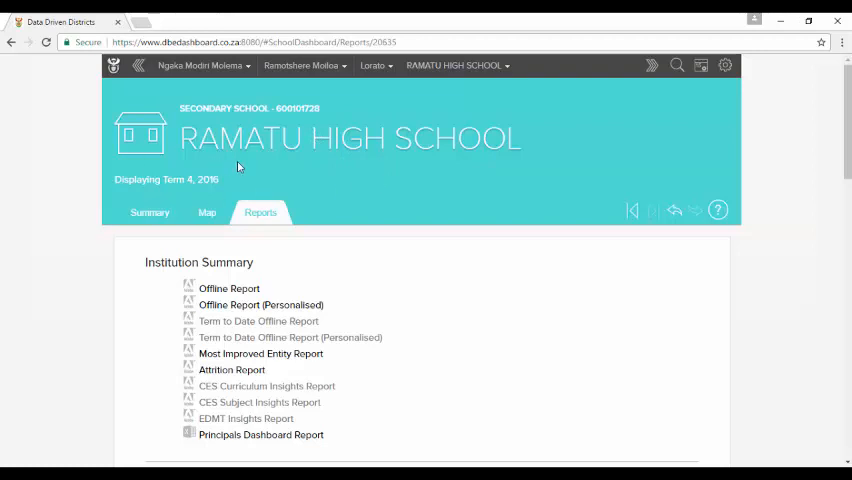
# Bring up the school's Term 4 list of available reports.
pyautogui.click(149, 212)
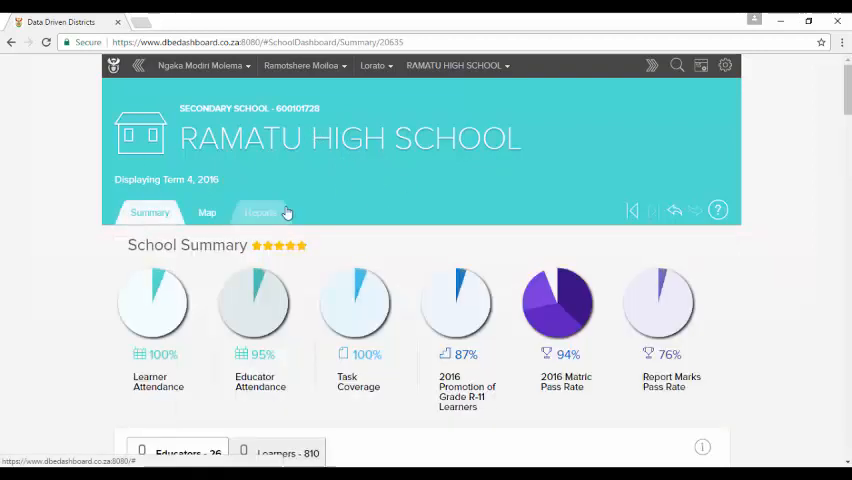
pyautogui.click(260, 212)
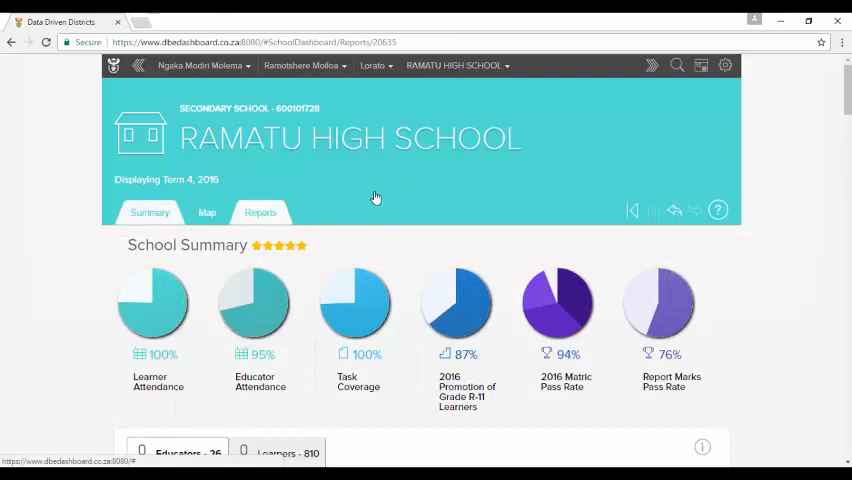
pyautogui.moveTo(313, 244)
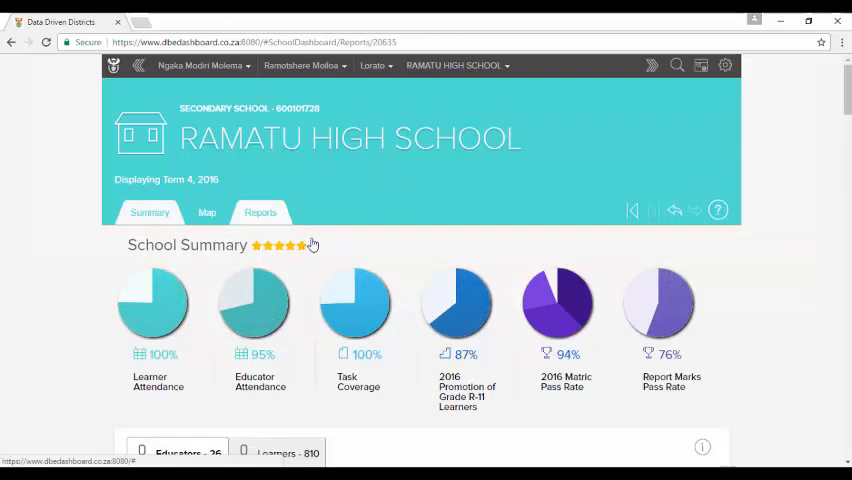
pyautogui.moveTo(381, 176)
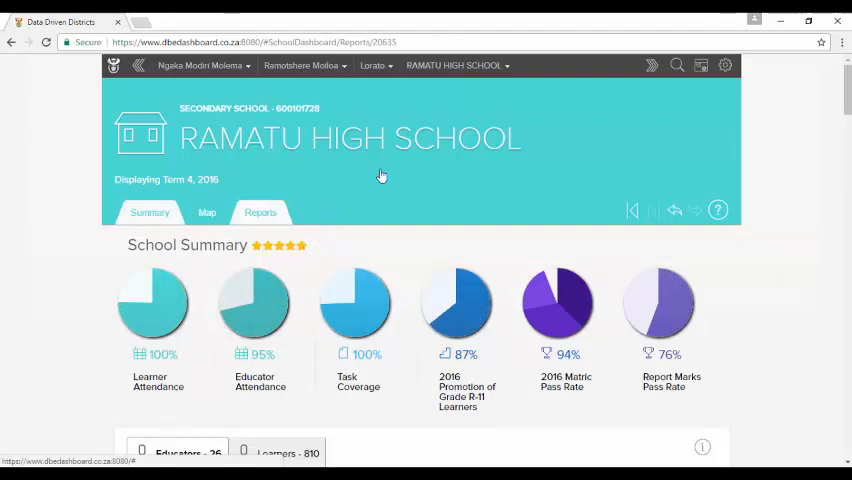
pyautogui.click(260, 212)
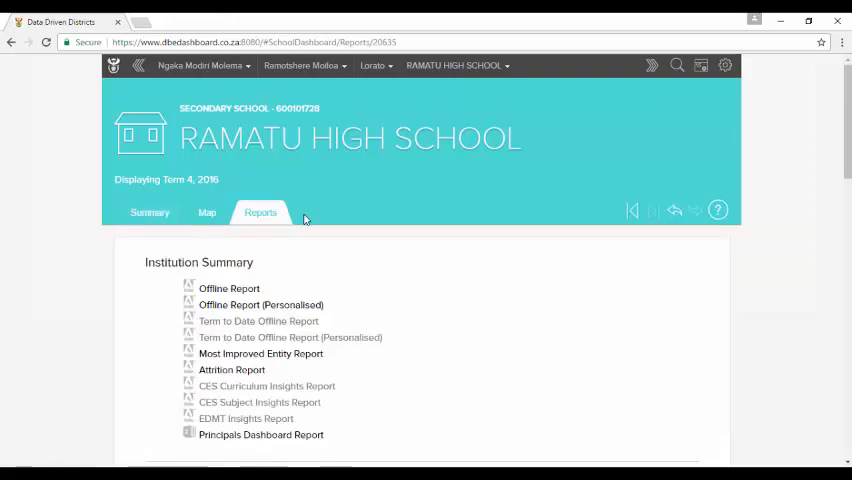
# Generate the Subject Performance Report for Ramatu High School's FET Phase.
pyautogui.scroll(-3)
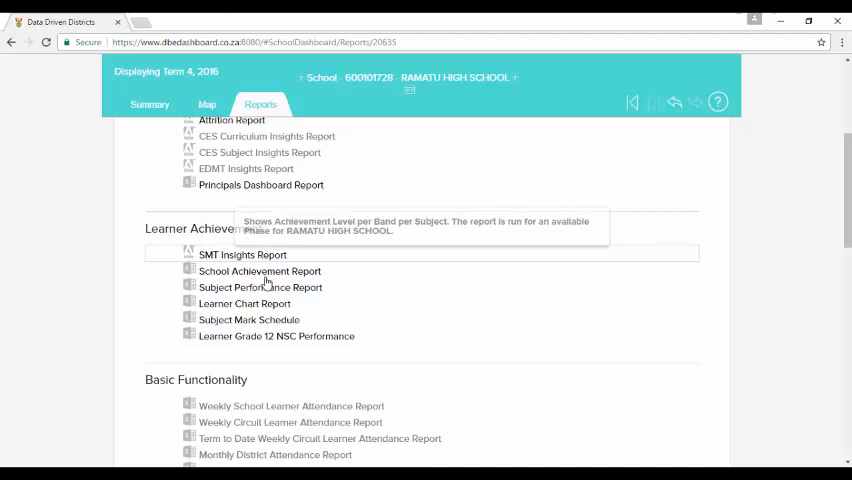
pyautogui.moveTo(259, 288)
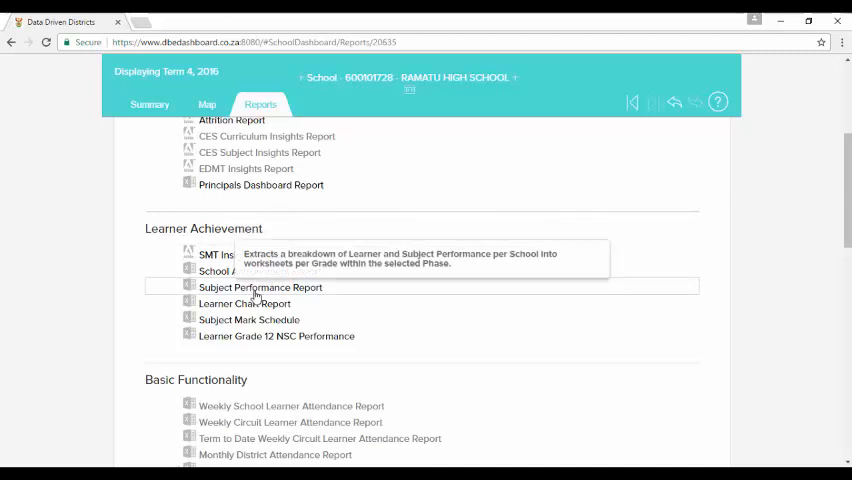
pyautogui.click(260, 287)
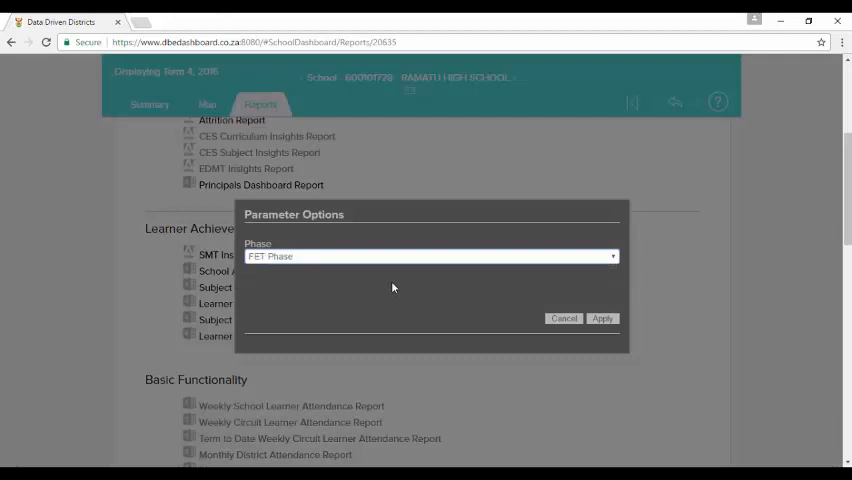
pyautogui.click(602, 318)
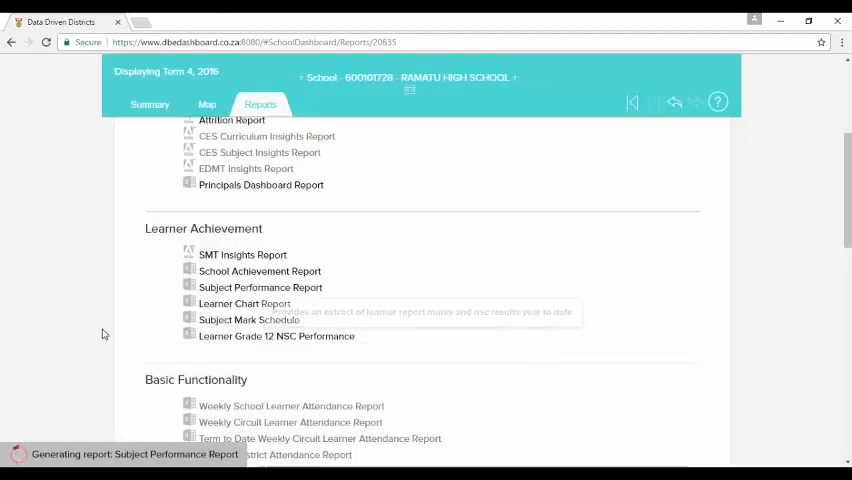
pyautogui.moveTo(97, 318)
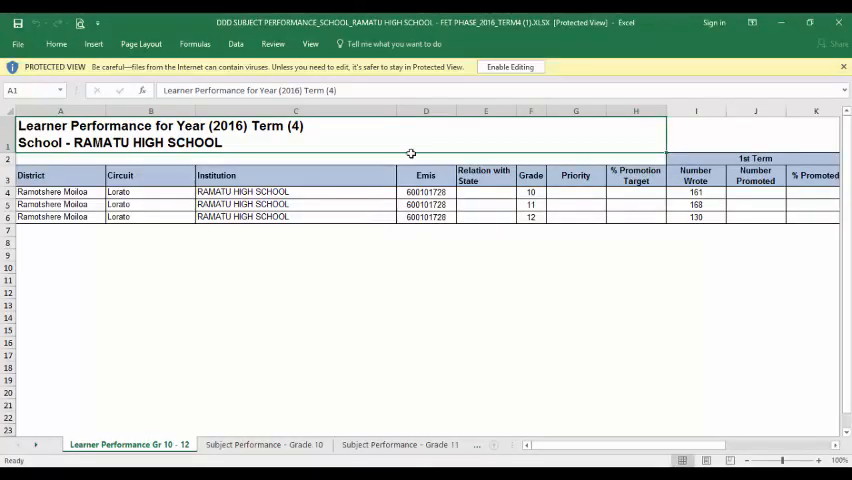
# Enable editing, open the Subject Performance - Grade 11 sheet and scroll across its term columns.
pyautogui.click(510, 67)
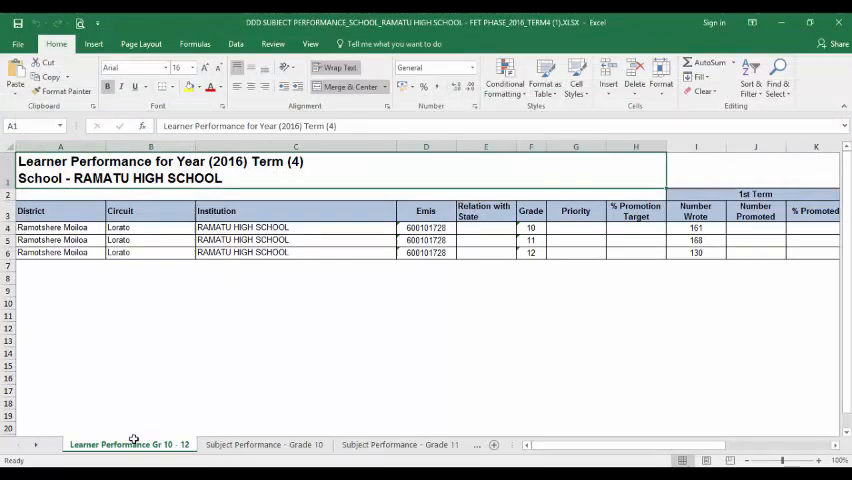
pyautogui.moveTo(137, 311)
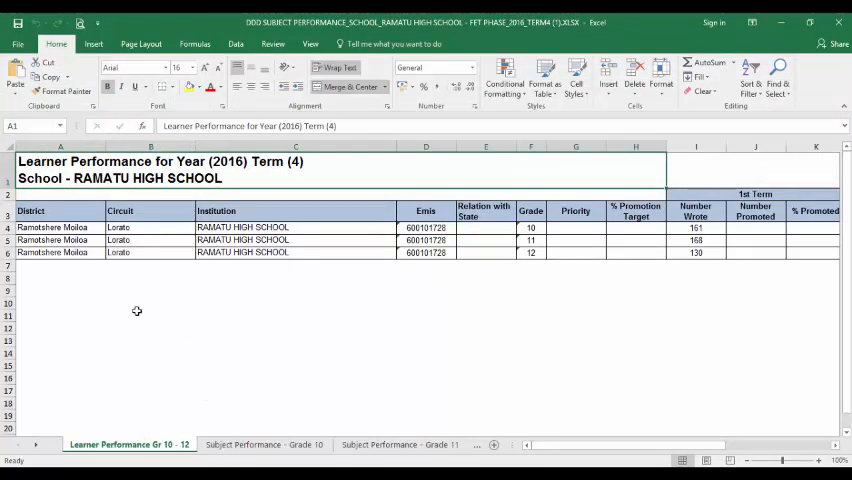
pyautogui.moveTo(125, 275)
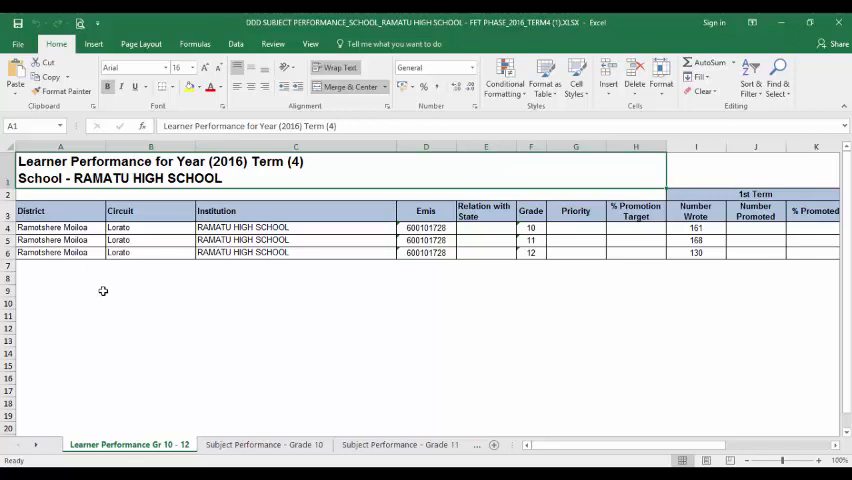
pyautogui.moveTo(183, 286)
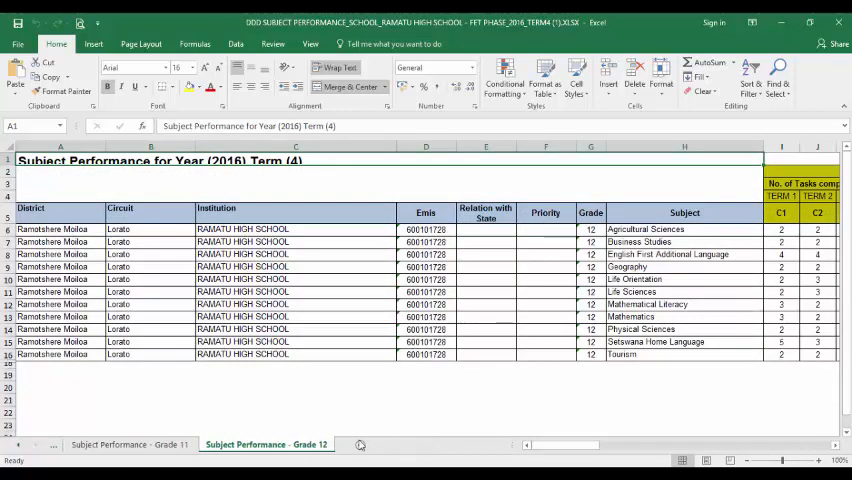
pyautogui.click(129, 444)
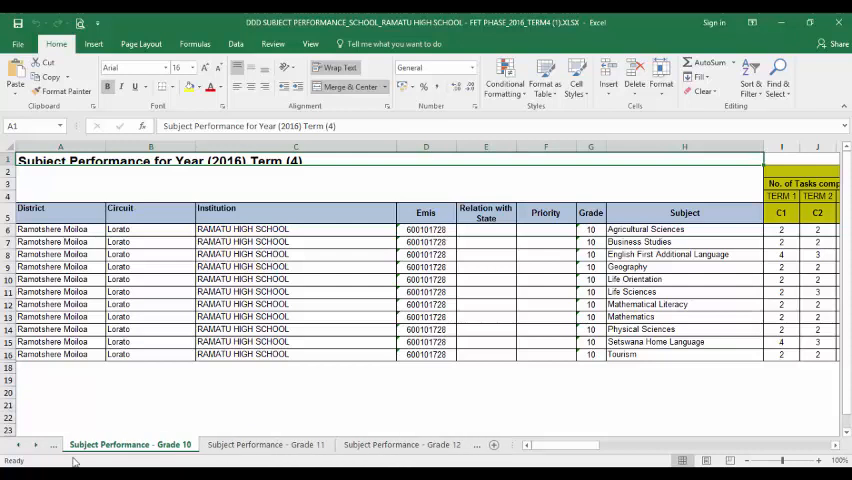
pyautogui.click(266, 444)
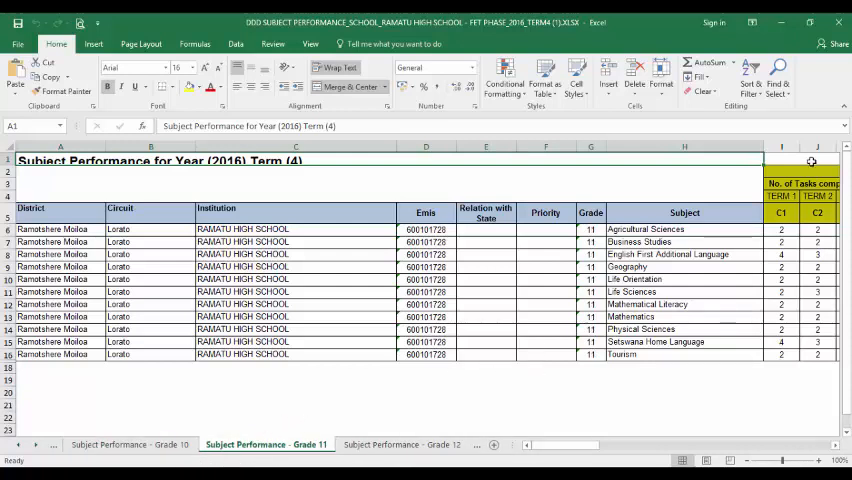
pyautogui.hscroll(3)
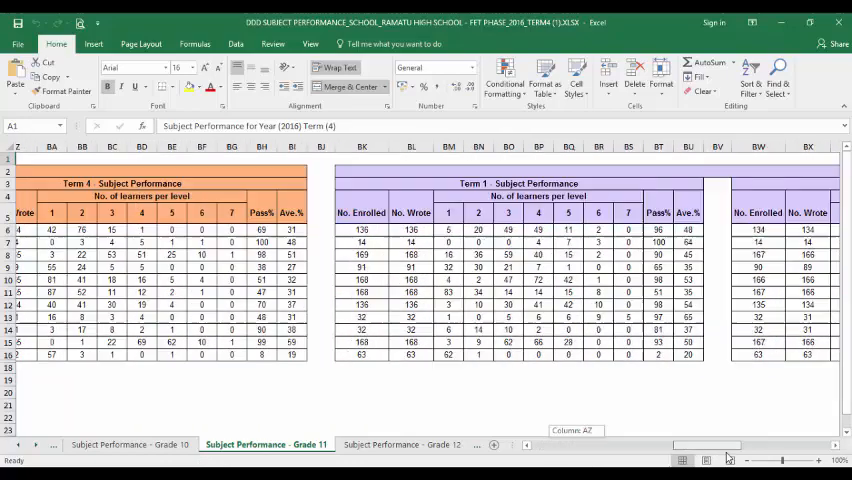
pyautogui.hscroll(3)
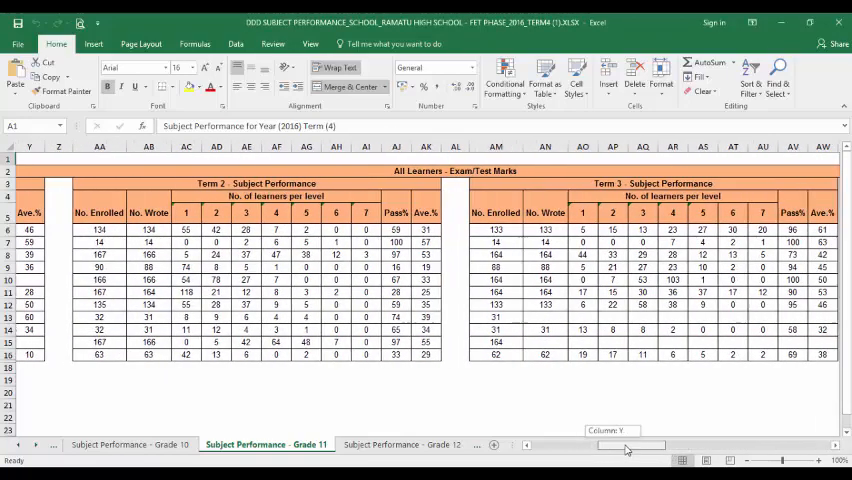
pyautogui.hscroll(3)
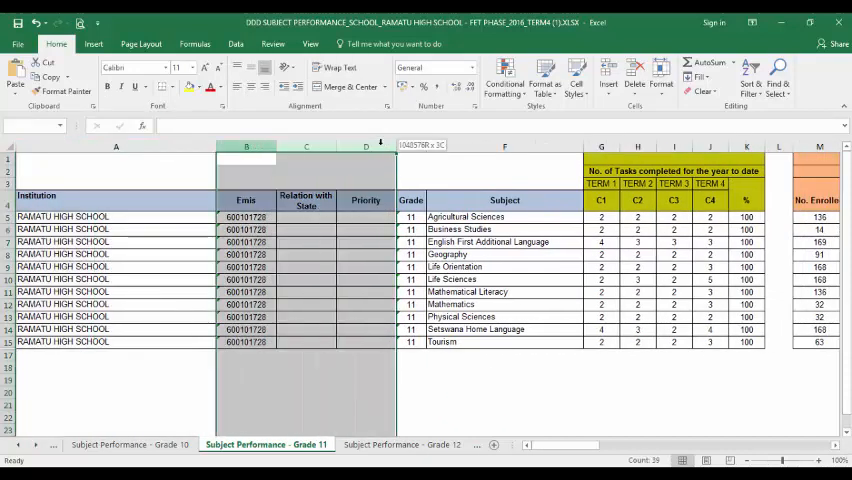
# Delete the Emis-to-Priority columns B:D and the tasks-completed columns D:H.
pyautogui.rightClick(246, 160)
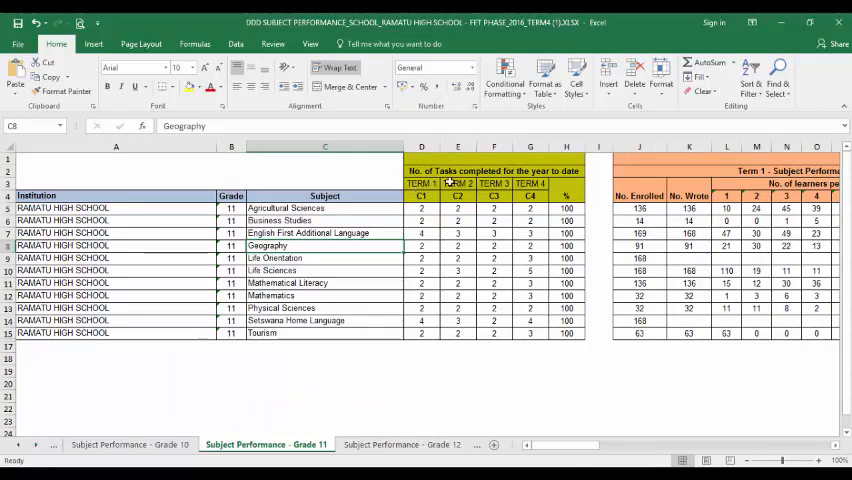
pyautogui.click(457, 233)
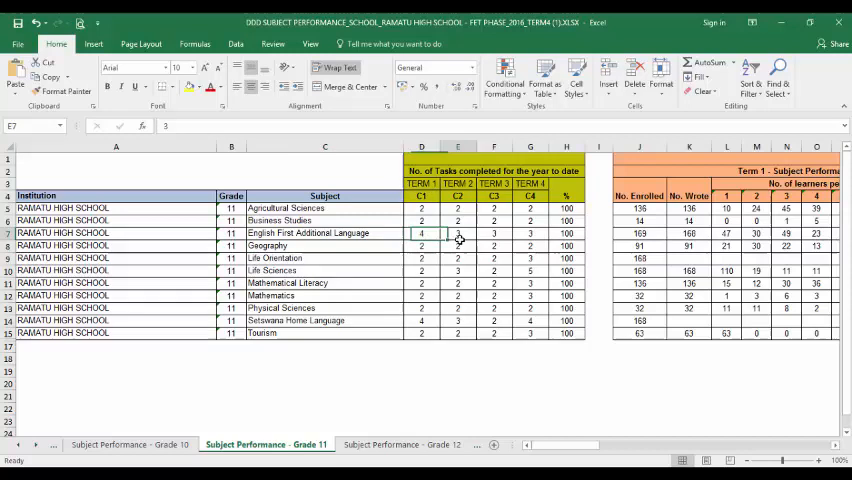
pyautogui.click(530, 233)
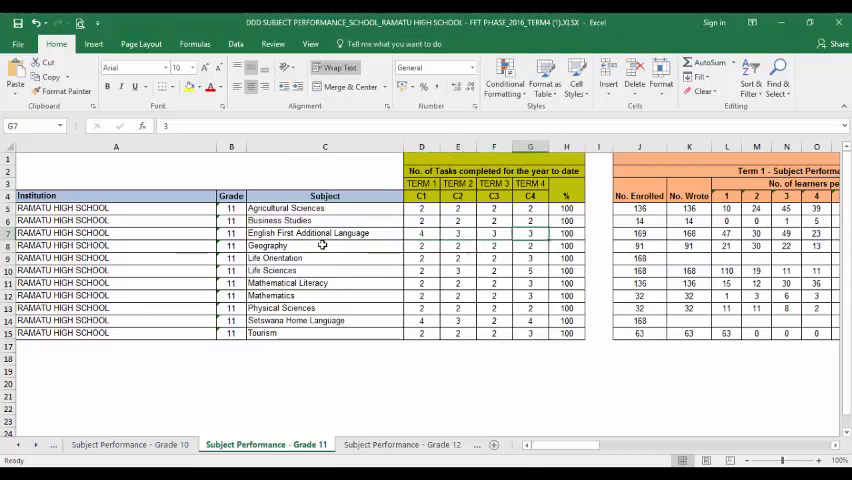
pyautogui.click(324, 233)
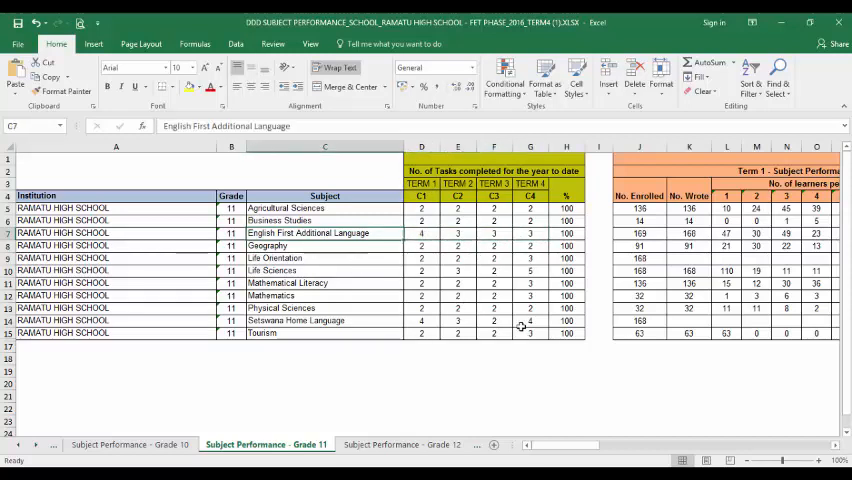
pyautogui.moveTo(566, 208); pyautogui.dragTo(566, 333)
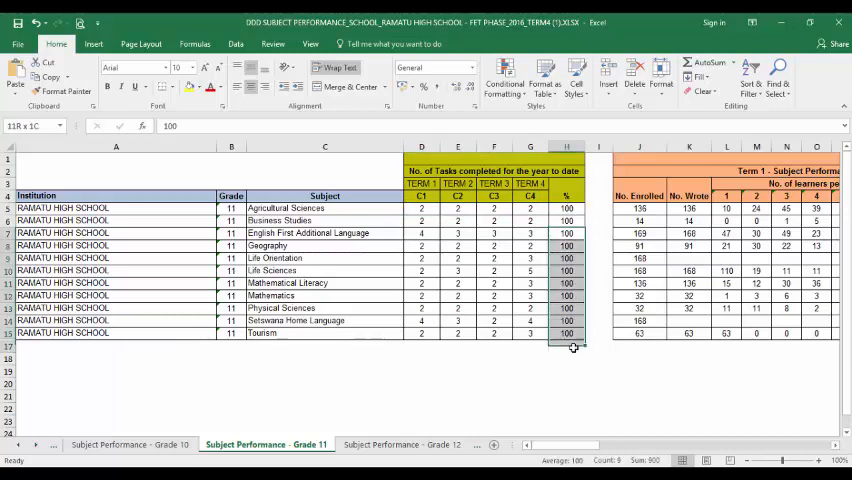
pyautogui.click(530, 408)
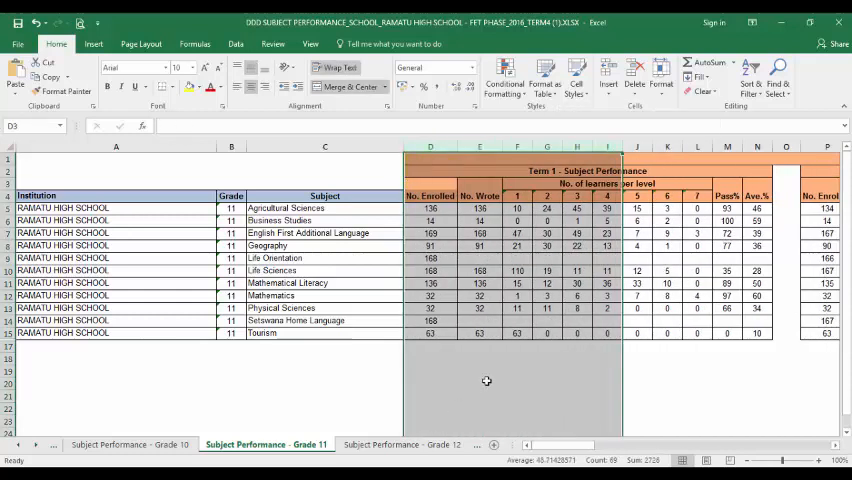
pyautogui.click(325, 390)
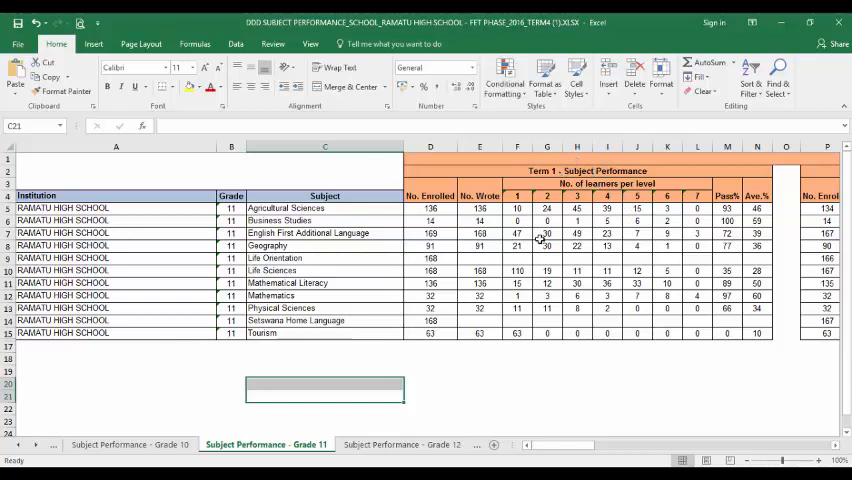
pyautogui.hscroll(3)
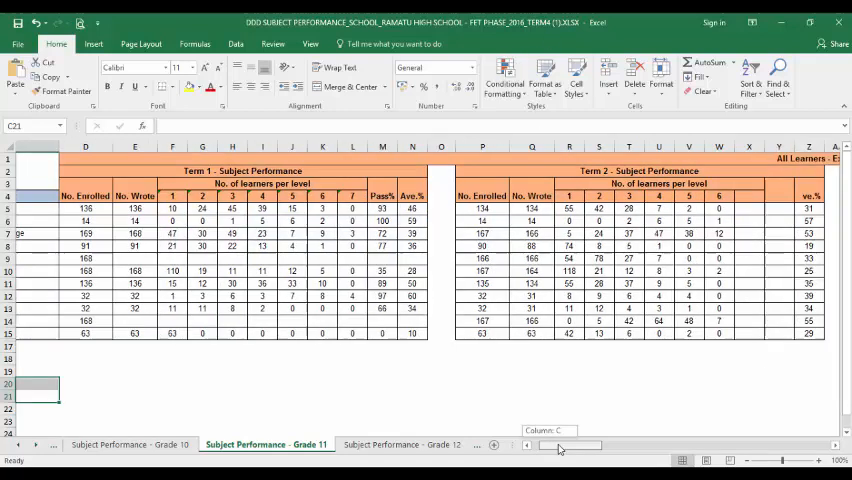
pyautogui.hscroll(-3)
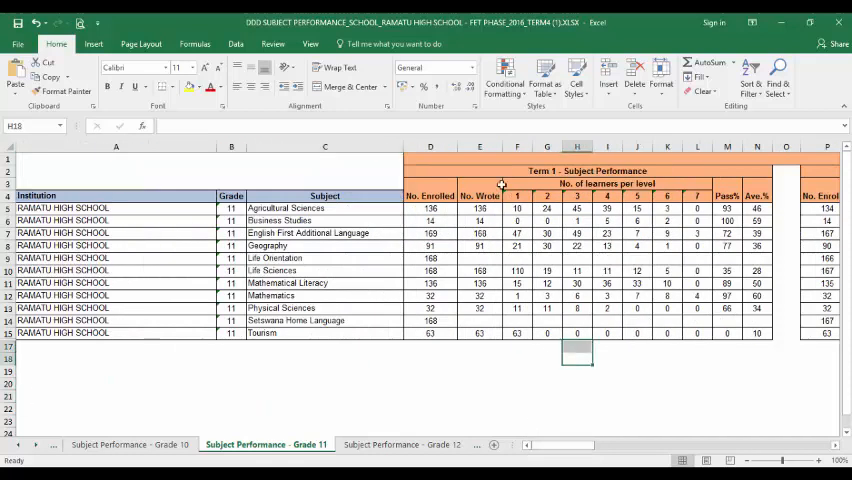
pyautogui.moveTo(643, 443)
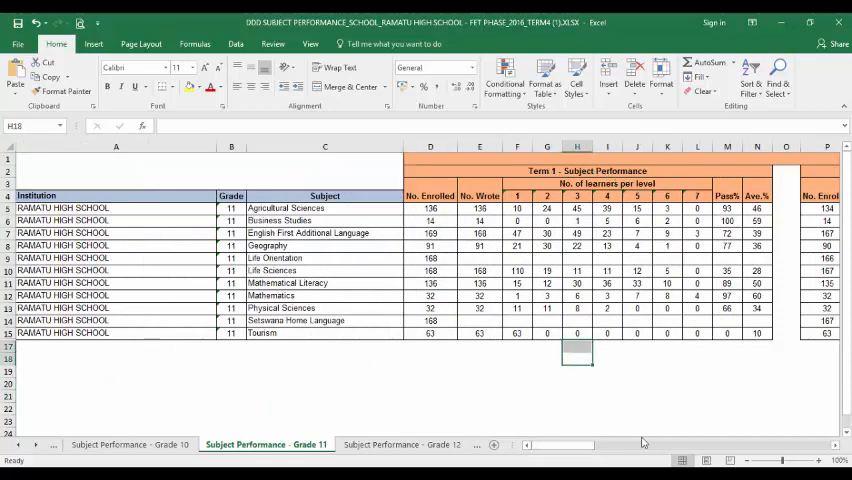
pyautogui.moveTo(570, 444)
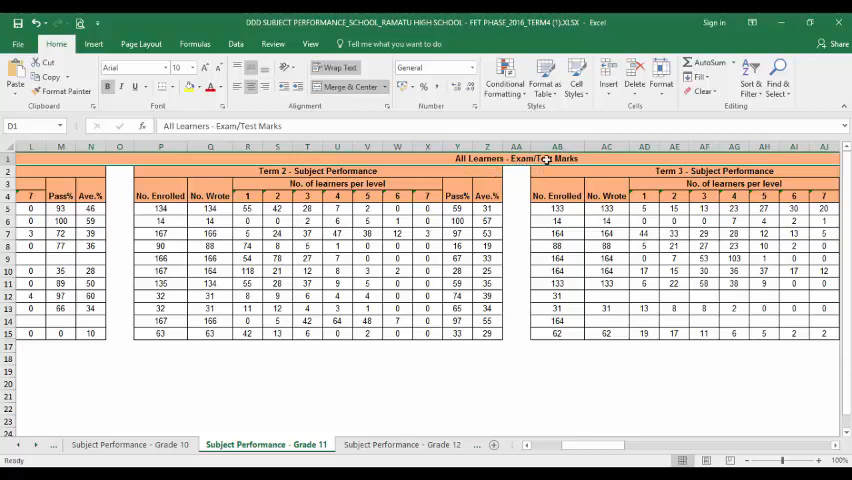
pyautogui.moveTo(628, 154)
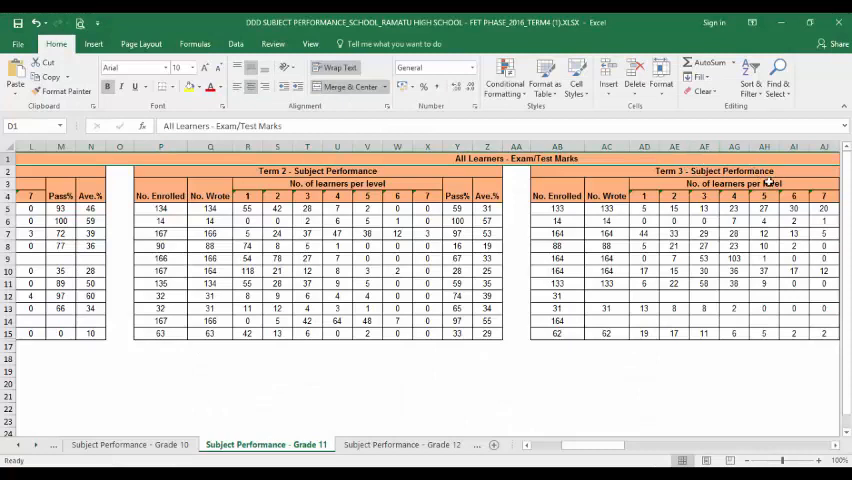
pyautogui.hscroll(3)
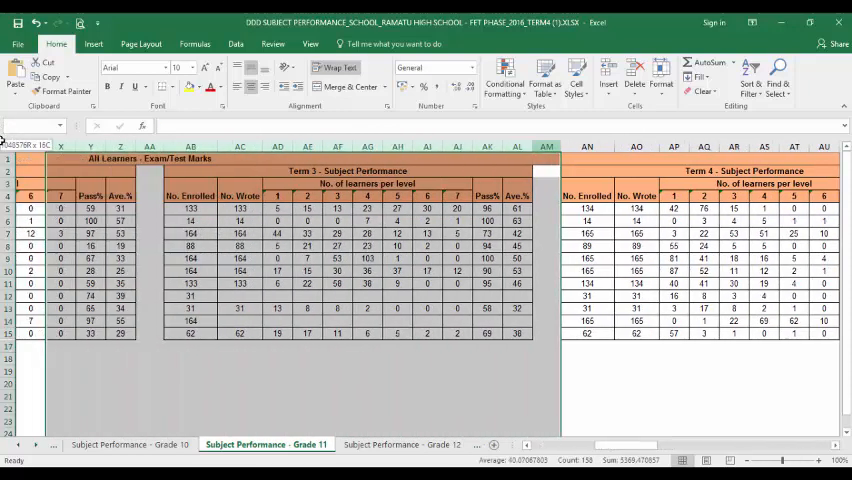
# Delete the Term 1–3 exam-mark columns D:AM and the Term 1–3 report-mark columns.
pyautogui.hscroll(-3)
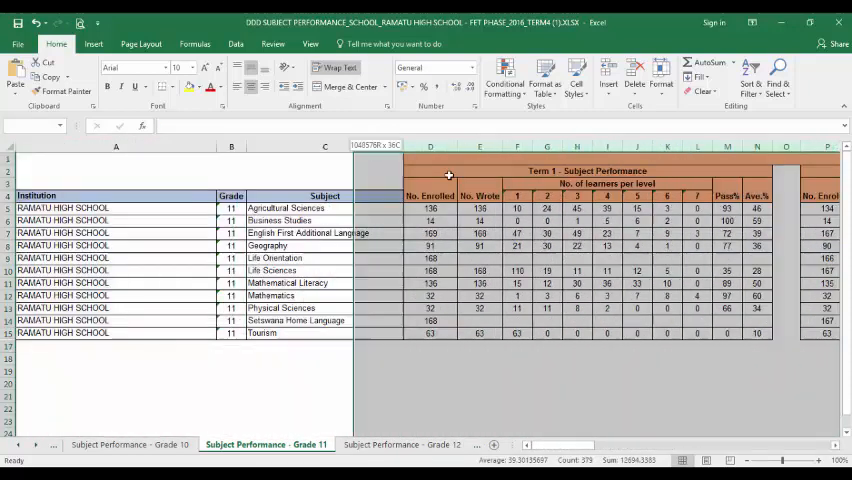
pyautogui.rightClick(430, 147)
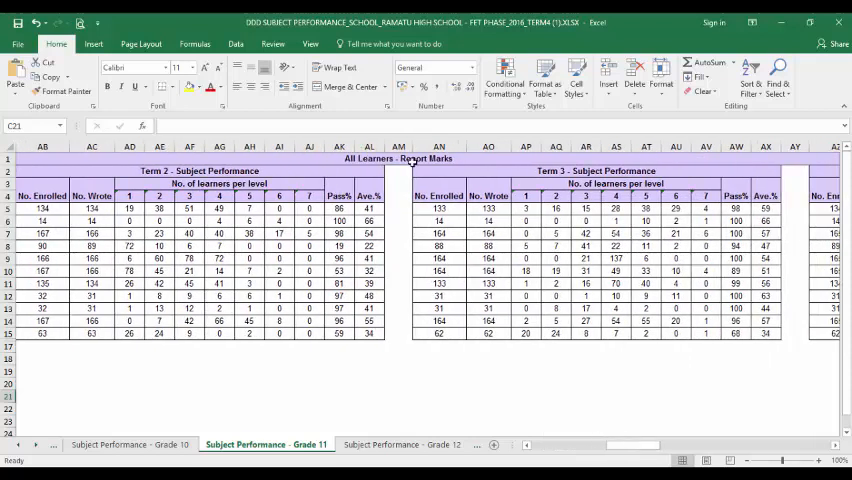
pyautogui.moveTo(791, 147)
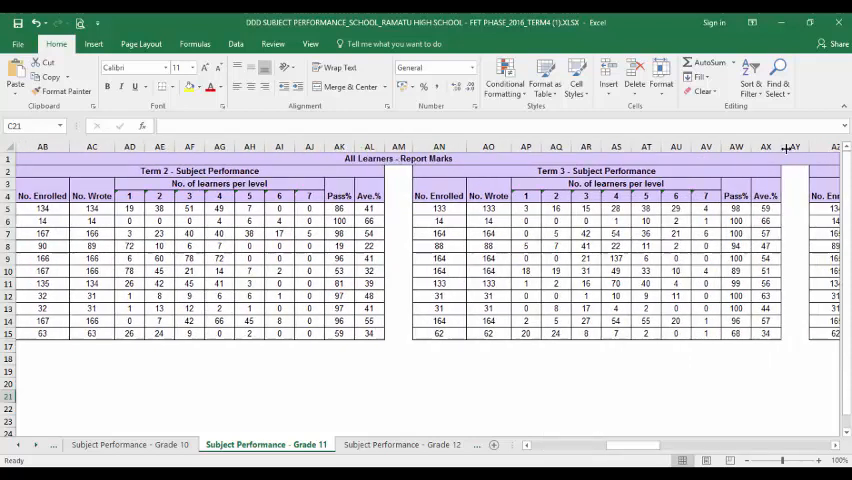
pyautogui.hscroll(3)
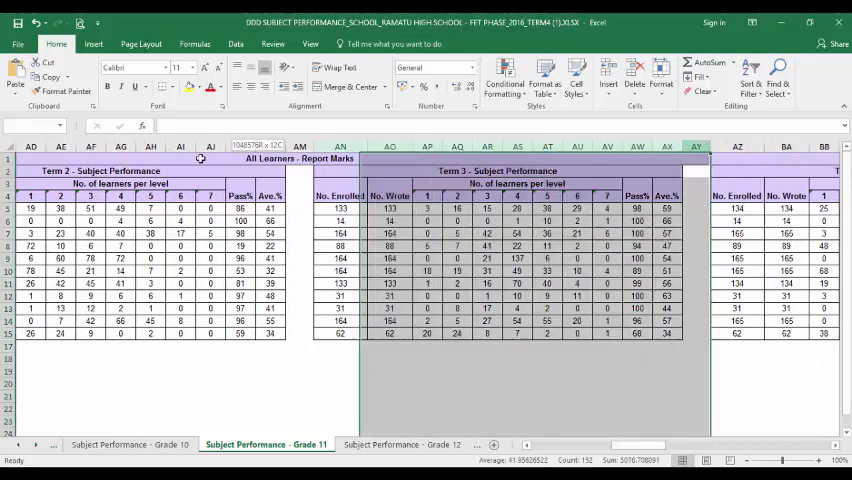
pyautogui.hscroll(-3)
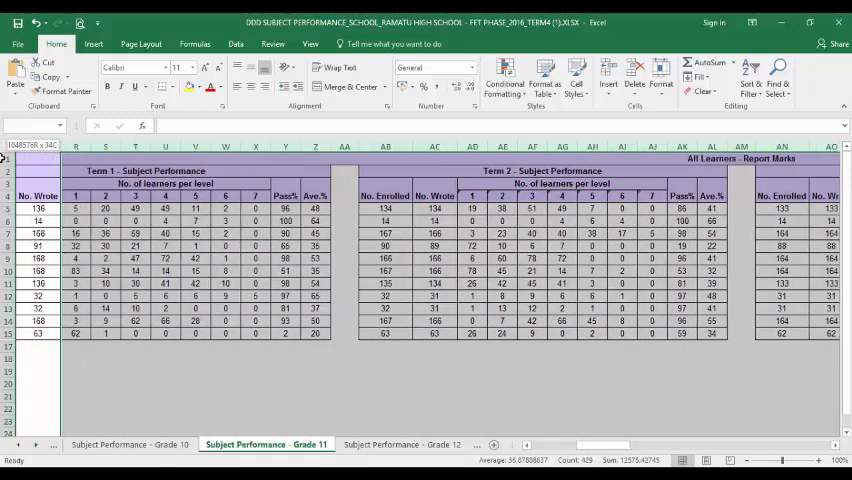
pyautogui.hscroll(3)
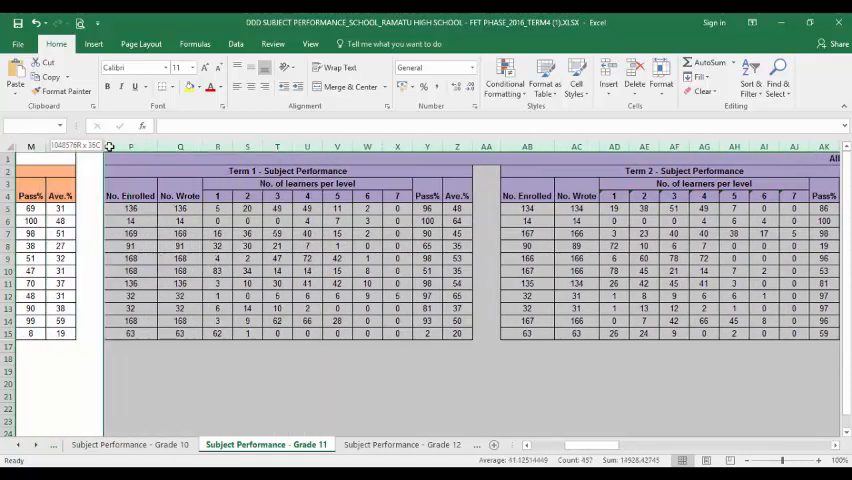
pyautogui.rightClick(110, 160)
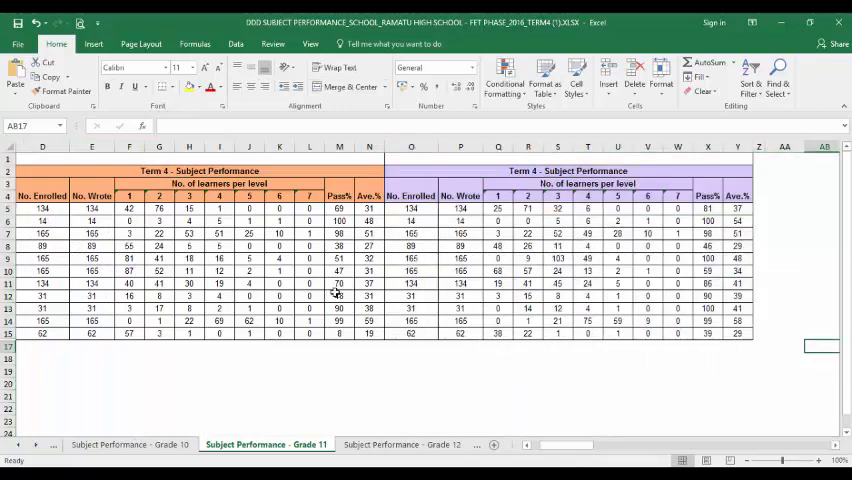
pyautogui.moveTo(508, 415)
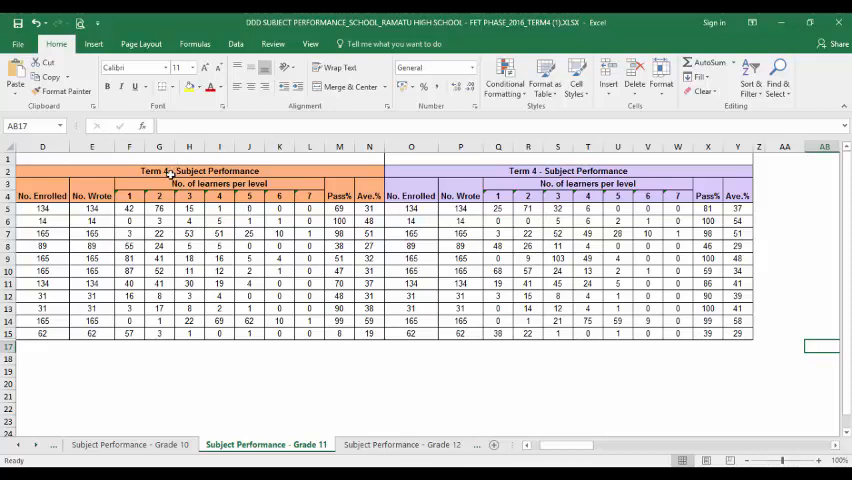
pyautogui.click(200, 170)
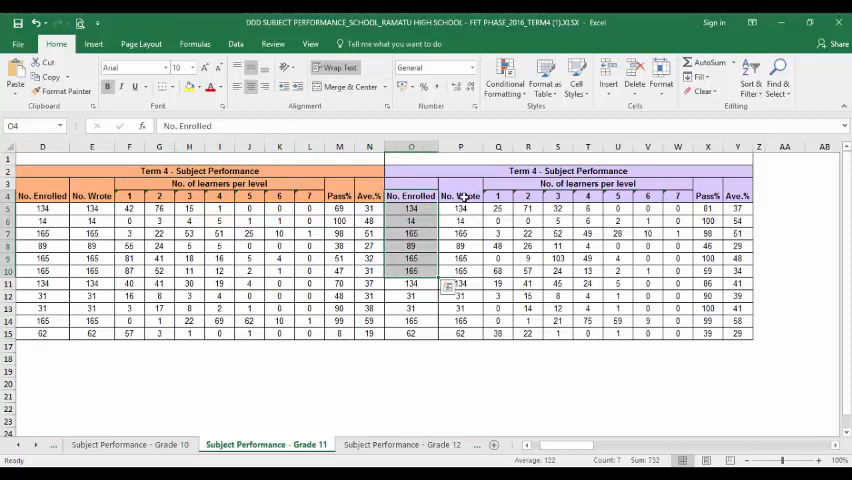
pyautogui.moveTo(497, 208); pyautogui.dragTo(647, 208)
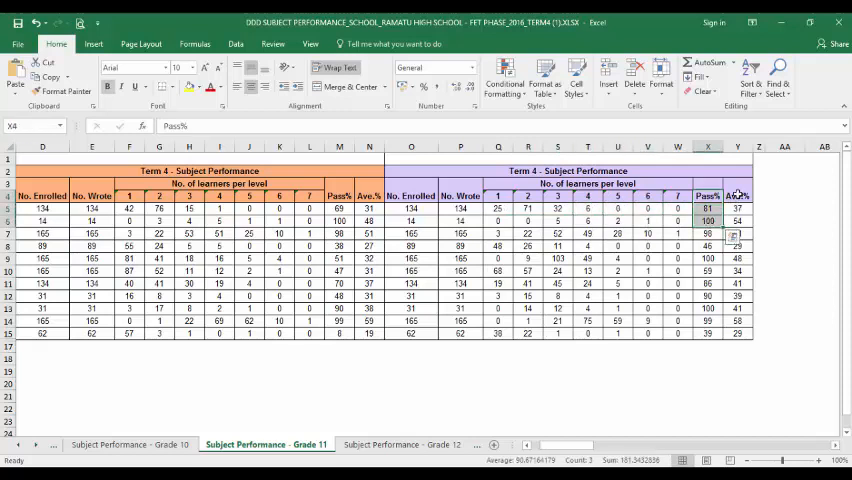
pyautogui.hscroll(-3)
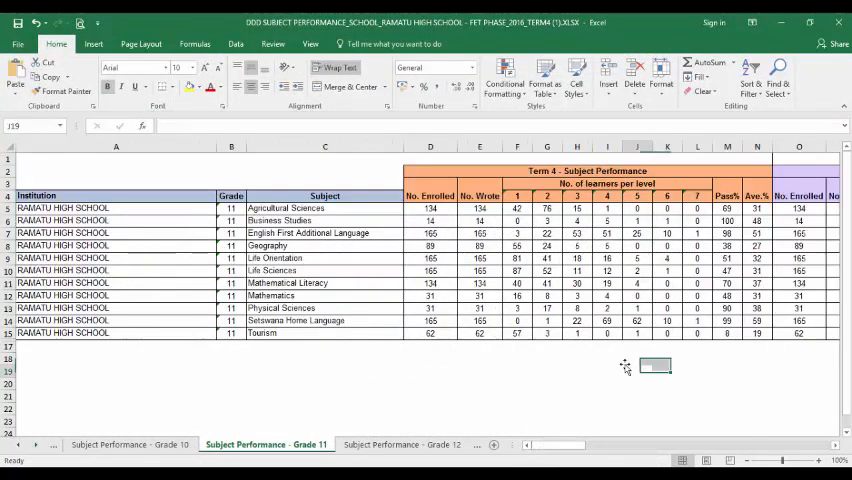
pyautogui.click(480, 233)
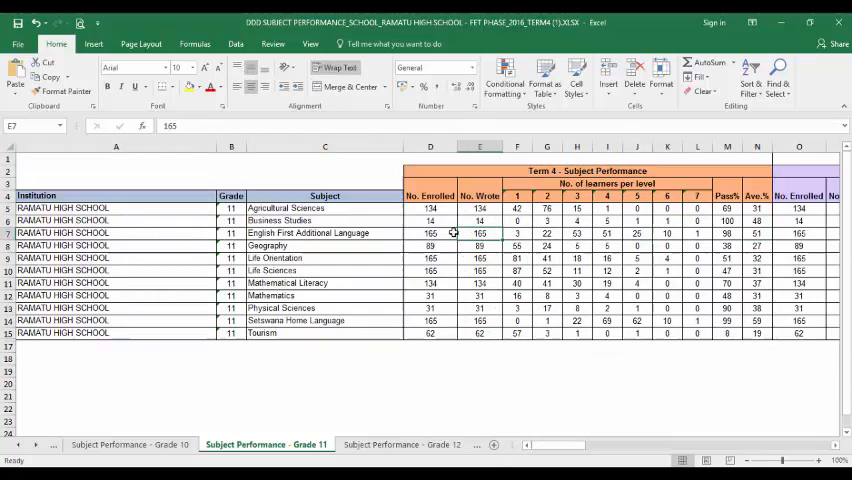
pyautogui.moveTo(743, 295)
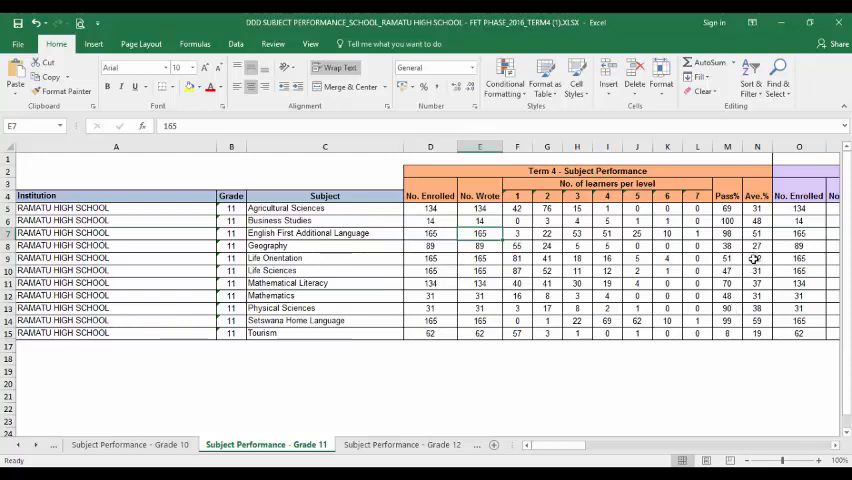
pyautogui.hscroll(3)
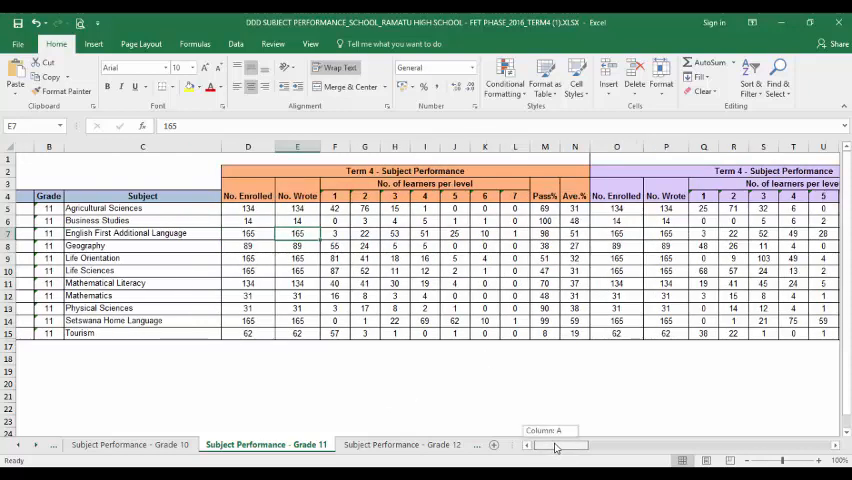
pyautogui.hscroll(3)
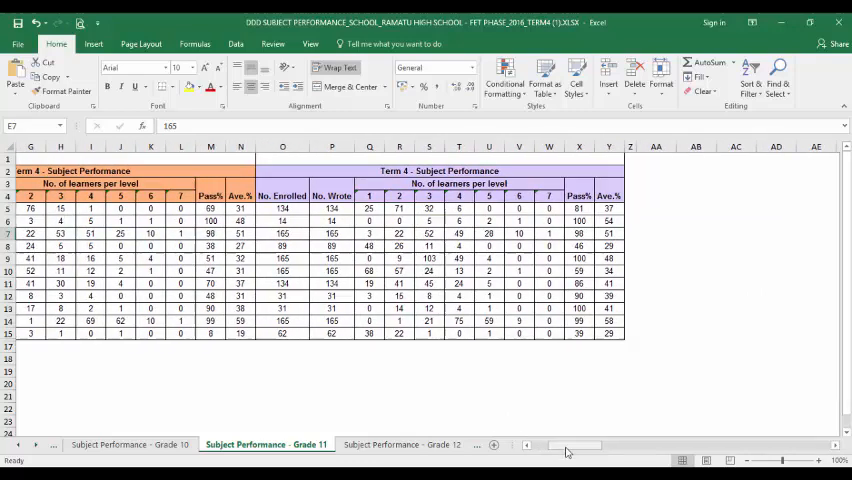
pyautogui.hscroll(-3)
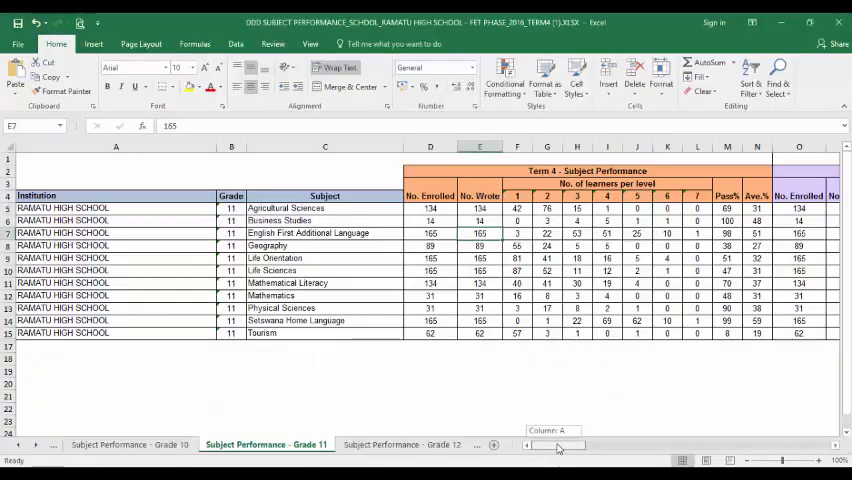
pyautogui.moveTo(411, 270)
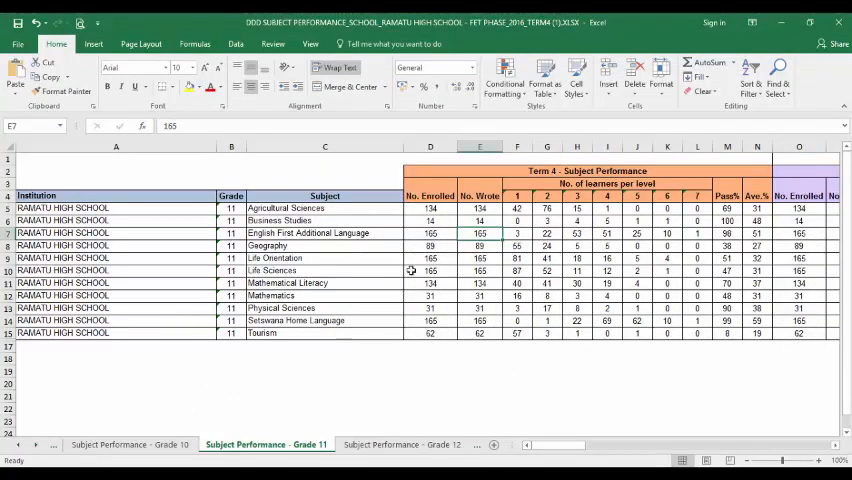
pyautogui.moveTo(458, 415)
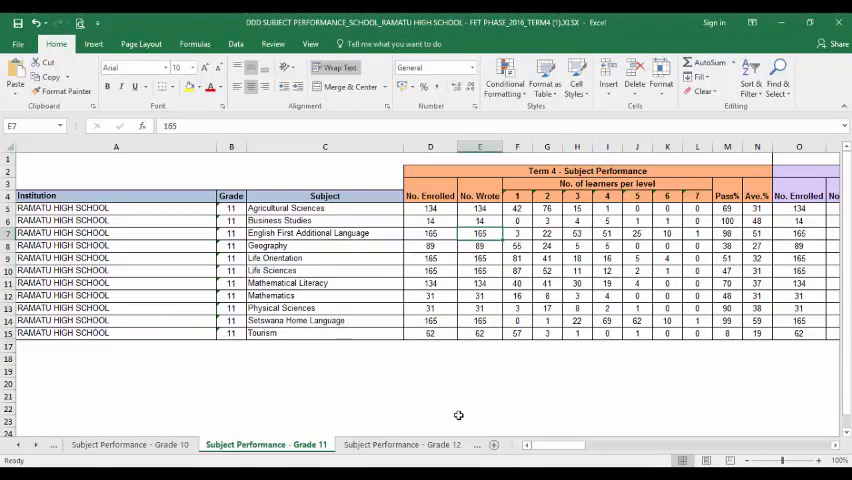
pyautogui.moveTo(122, 330)
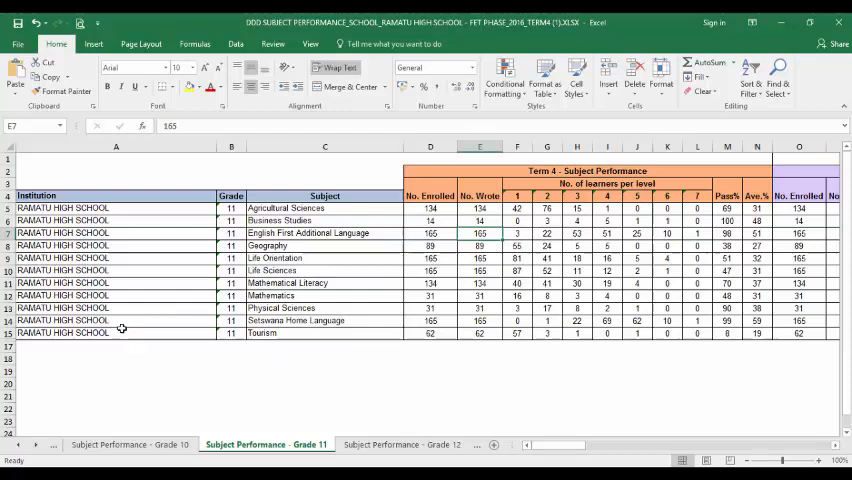
pyautogui.moveTo(557, 422)
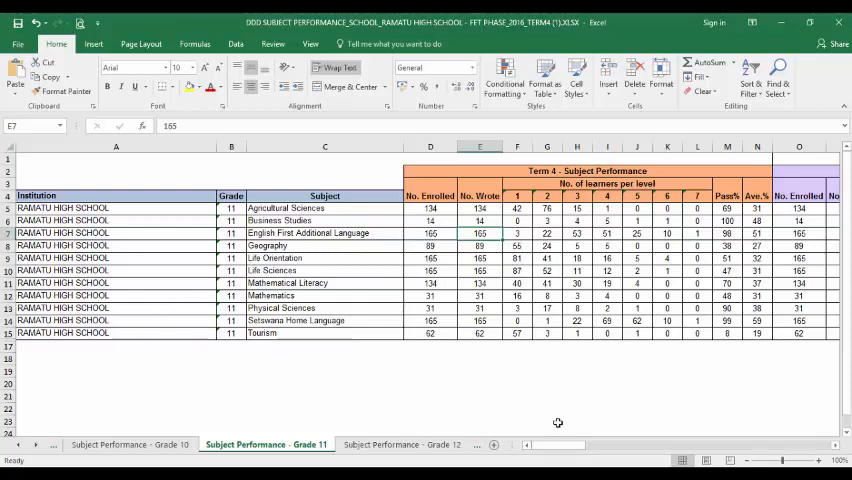
pyautogui.moveTo(565, 448)
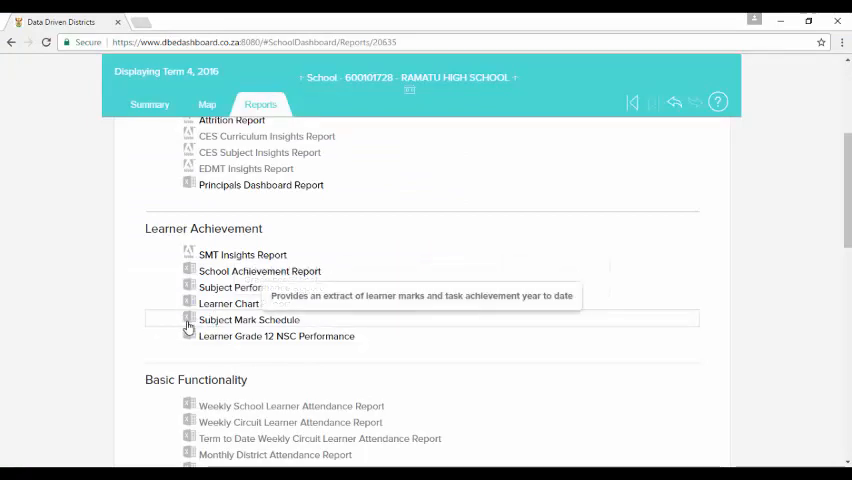
pyautogui.moveTo(248, 324)
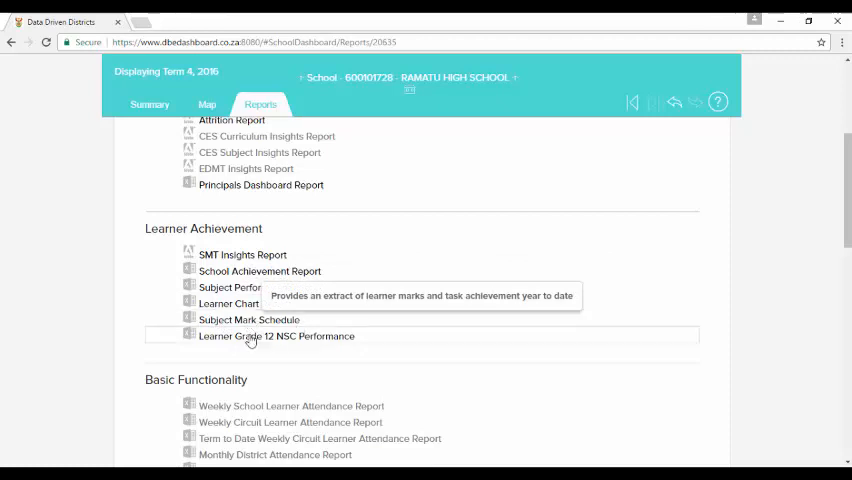
pyautogui.moveTo(483, 362)
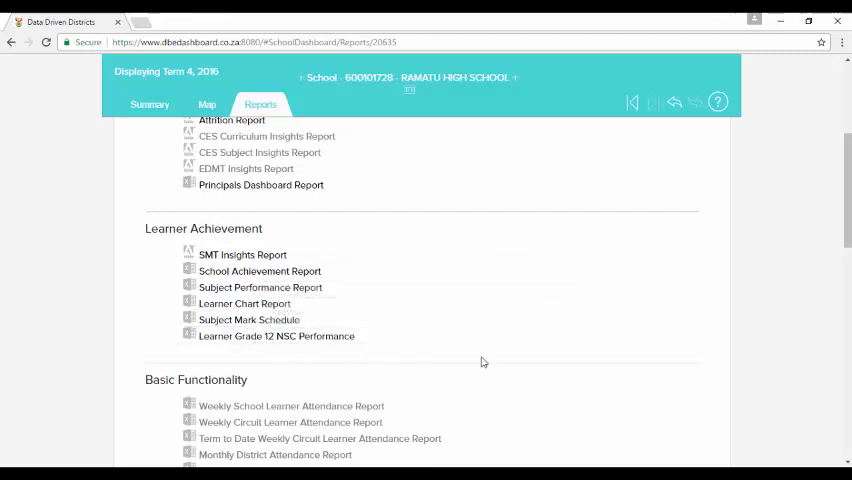
# Switch back to the trimmed Grade 11 Term 4 spreadsheet in Excel.
pyautogui.click(260, 288)
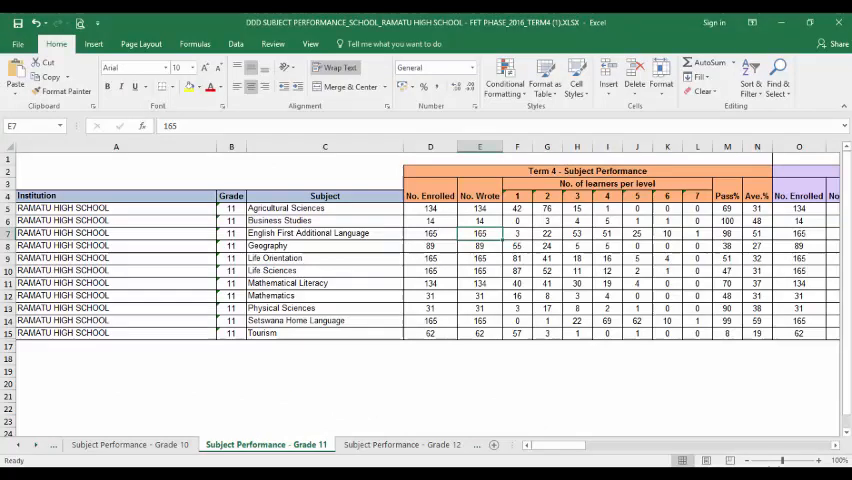